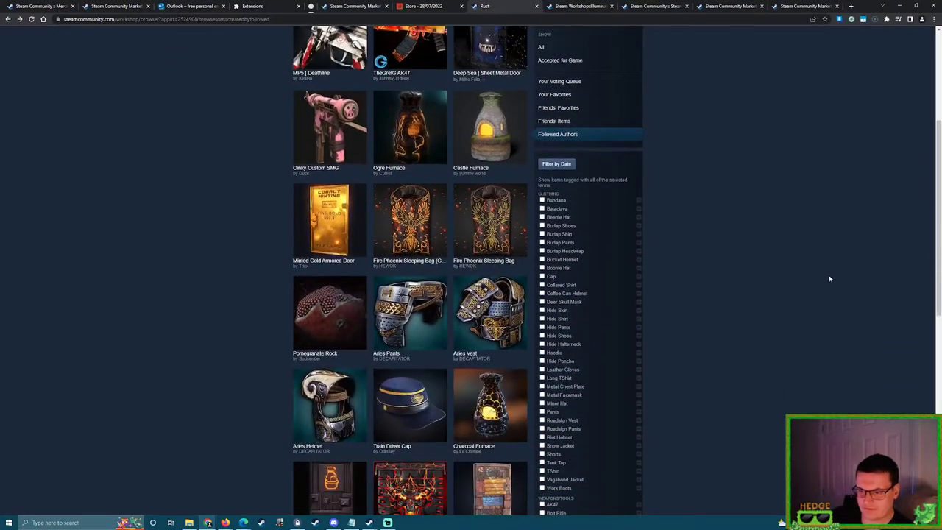
Browse the Workshop listings and open the Illuminated Smelter Door item page.
{"action": "scroll", "scroll_direction": "down", "scroll_amount": 3}
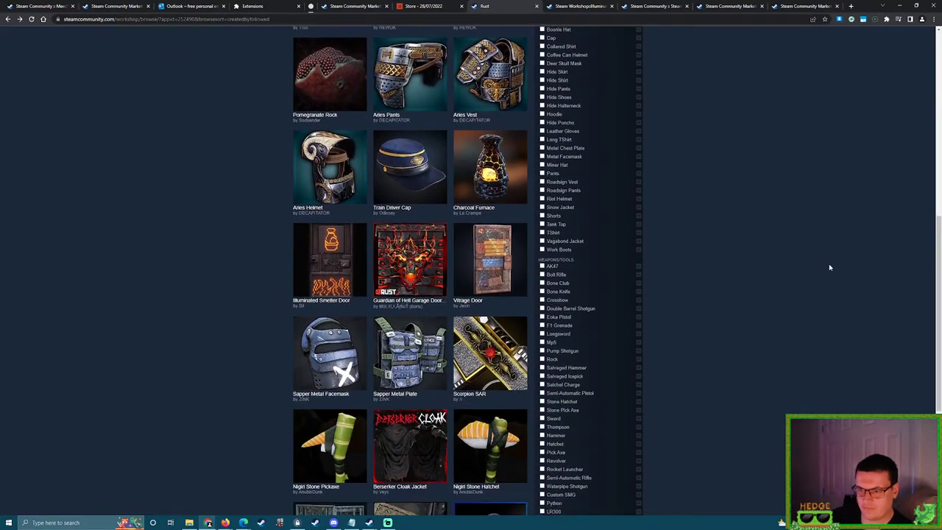
{"action": "scroll", "scroll_direction": "down", "scroll_amount": 3}
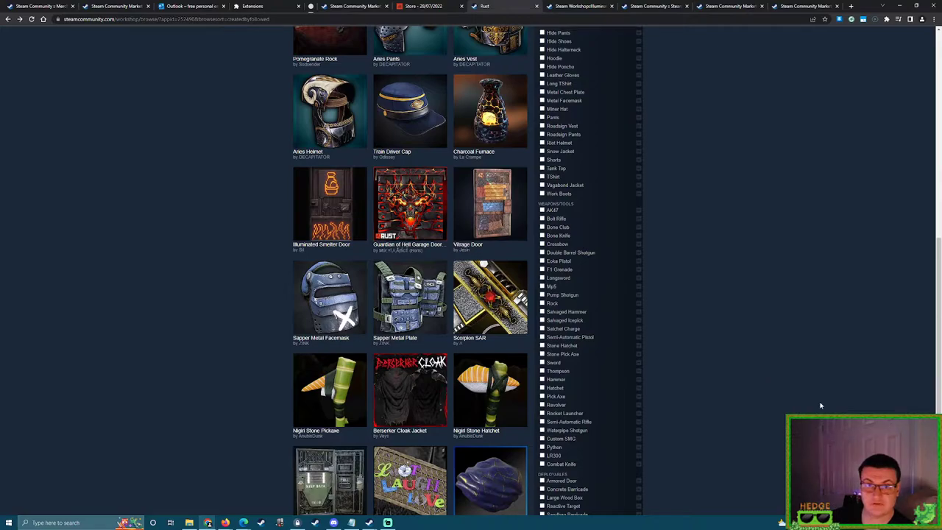
{"action": "mouse_move", "coordinate": [743, 318]}
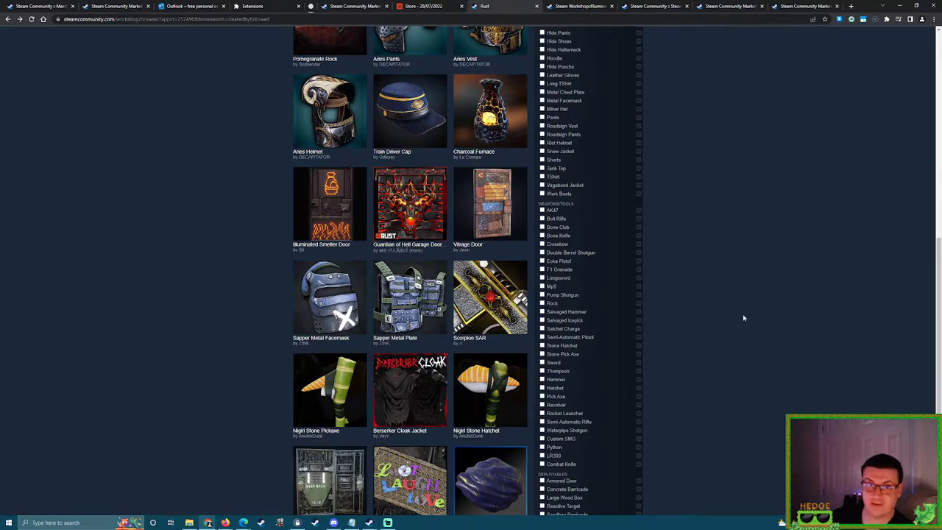
{"action": "scroll", "scroll_direction": "up", "scroll_amount": 3}
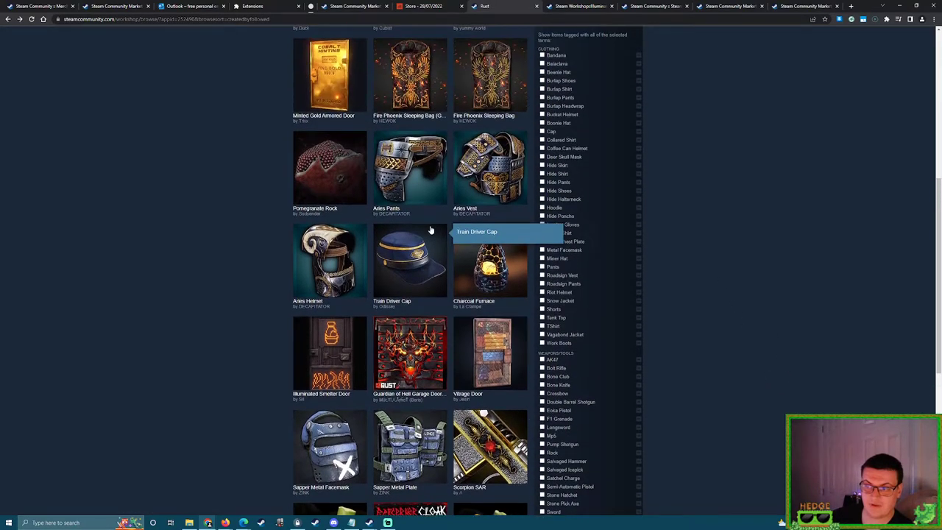
{"action": "scroll", "scroll_direction": "up", "scroll_amount": 3}
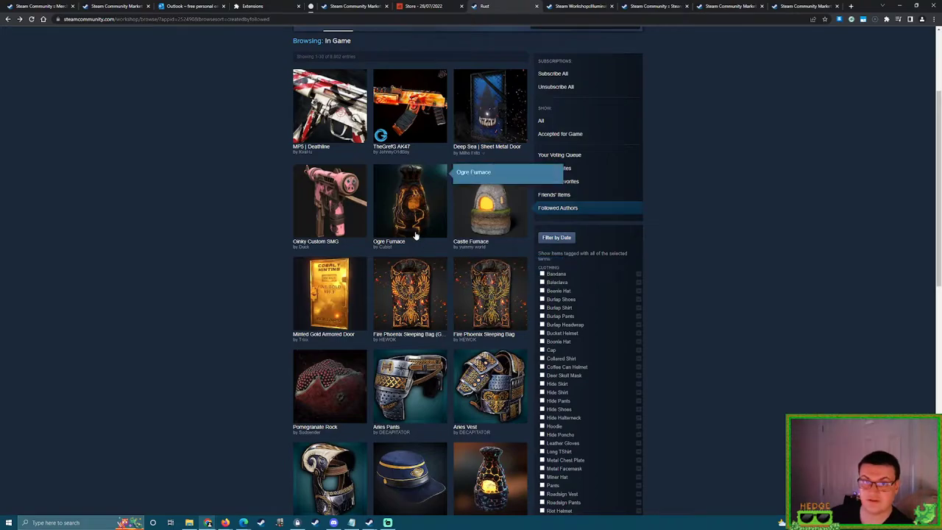
{"action": "mouse_move", "coordinate": [162, 279]}
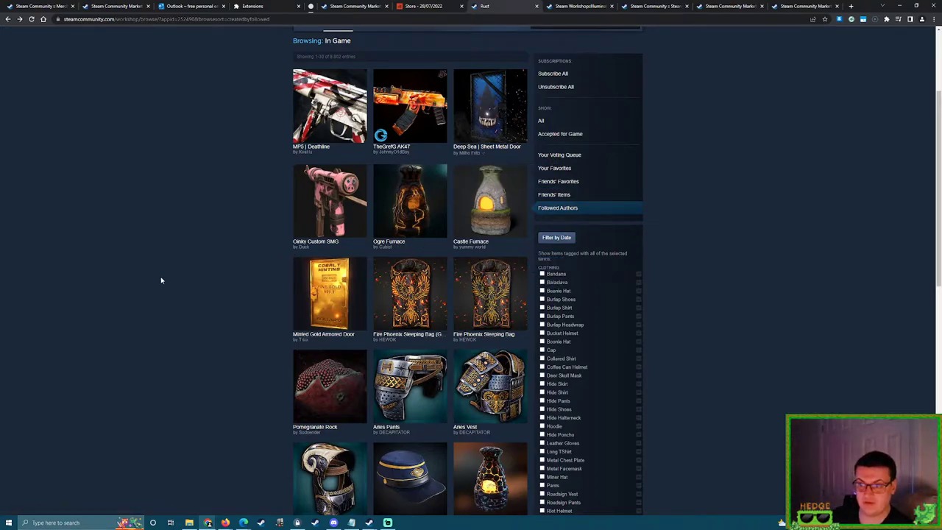
{"action": "mouse_move", "coordinate": [141, 263]}
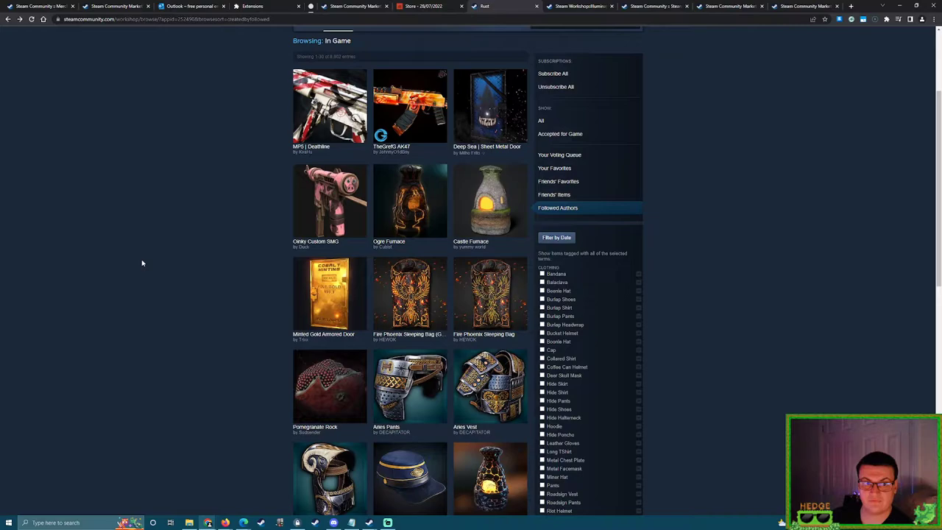
{"action": "scroll", "scroll_direction": "down", "scroll_amount": 3}
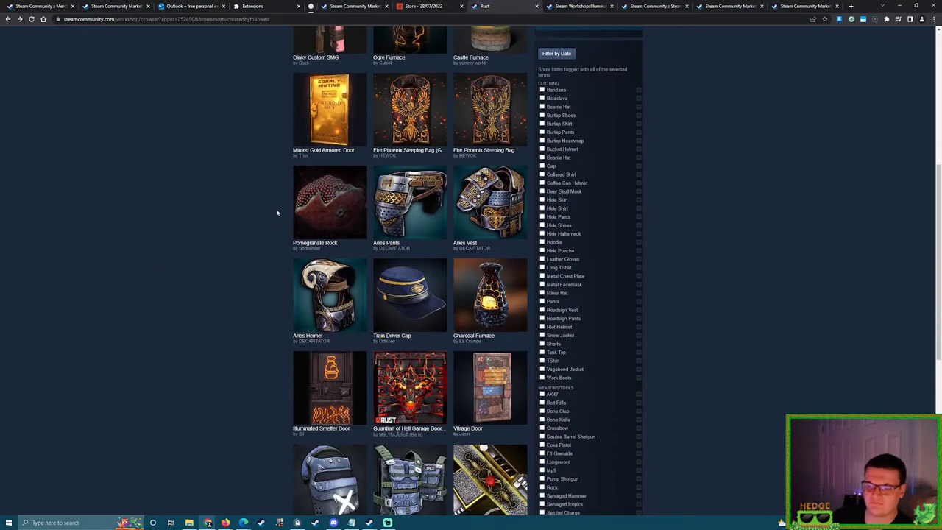
{"action": "scroll", "scroll_direction": "down", "scroll_amount": 3}
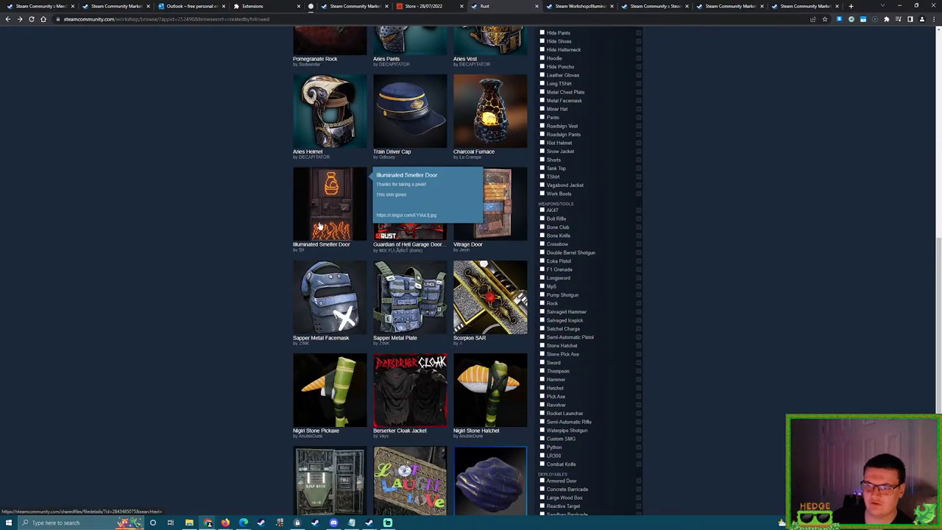
{"action": "left_click", "coordinate": [329, 203]}
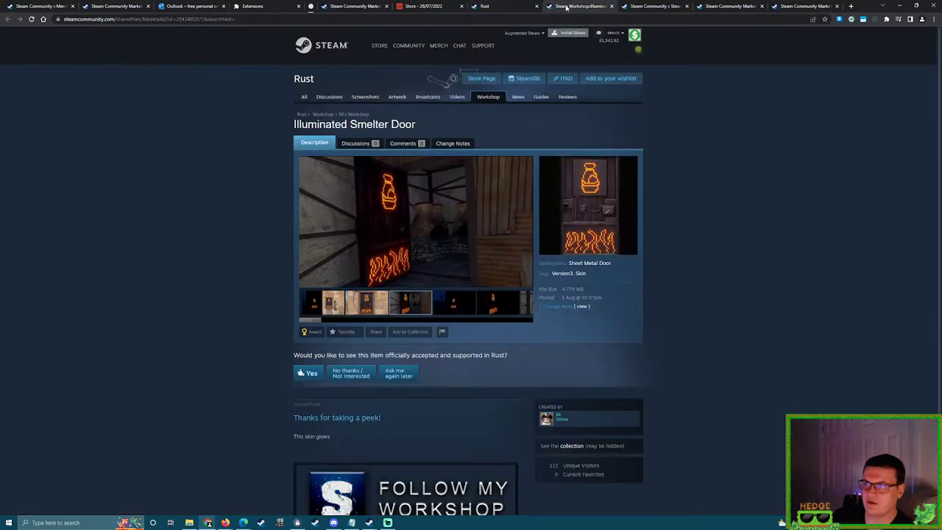
{"action": "scroll", "scroll_direction": "down", "scroll_amount": 3}
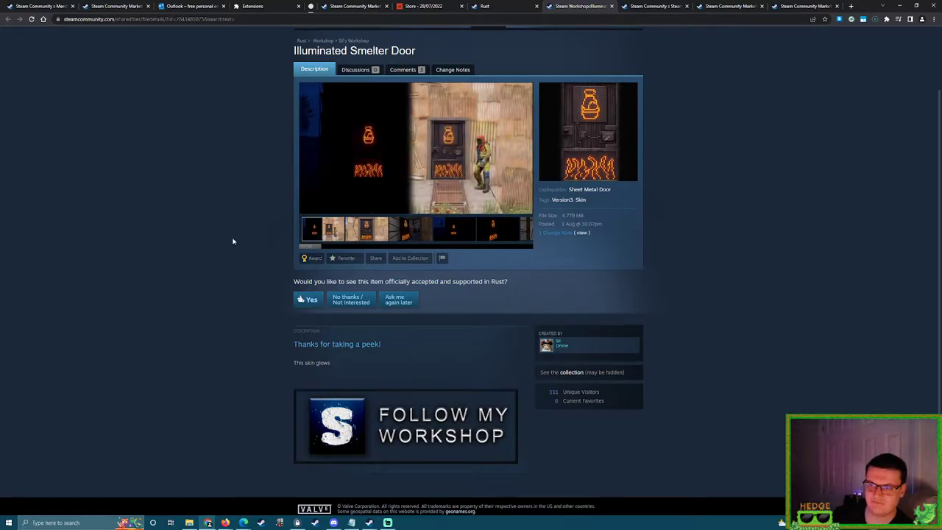
{"action": "mouse_move", "coordinate": [232, 285]}
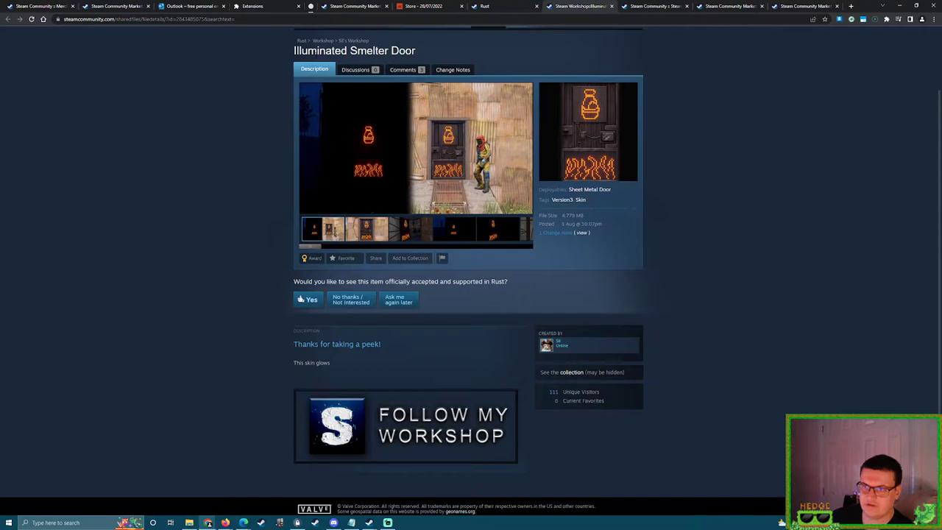
{"action": "mouse_move", "coordinate": [418, 55]}
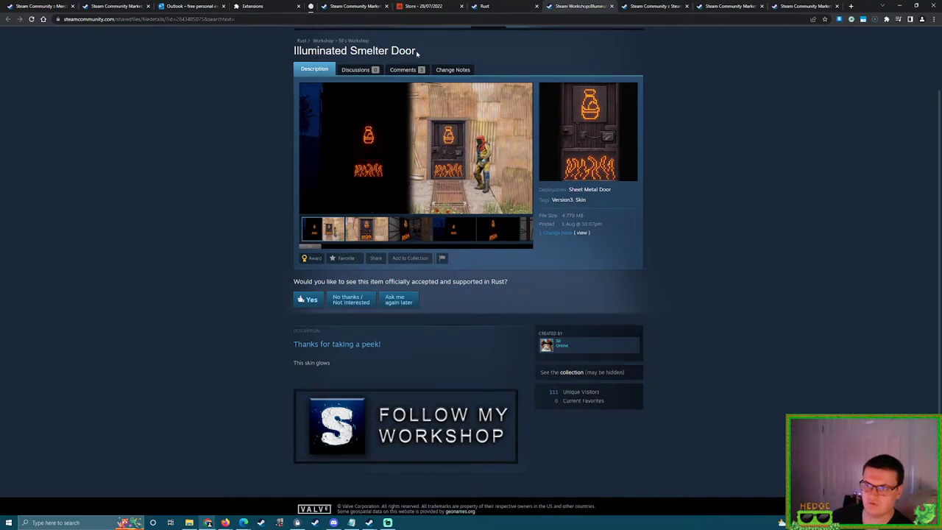
{"action": "mouse_move", "coordinate": [886, 270]}
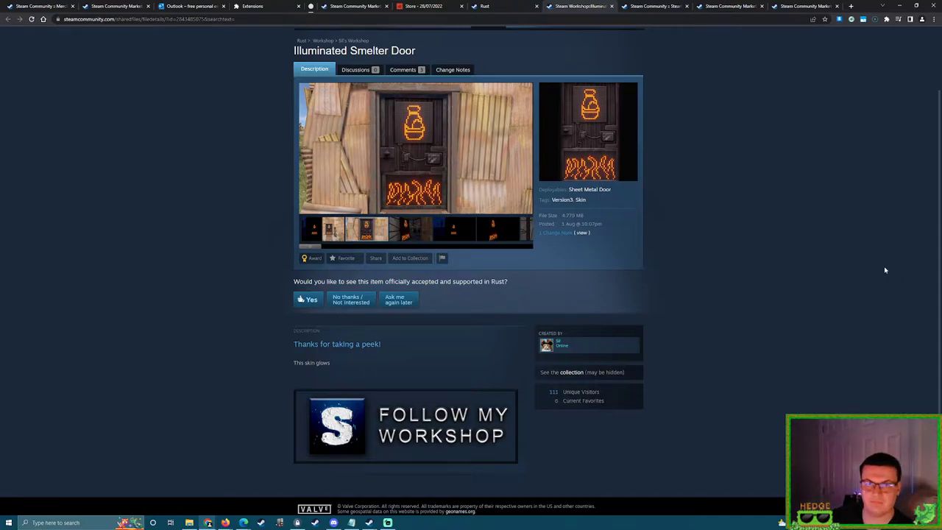
Cycle through the door's preview images, ending on it glowing in darkness.
{"action": "left_click", "coordinate": [412, 230]}
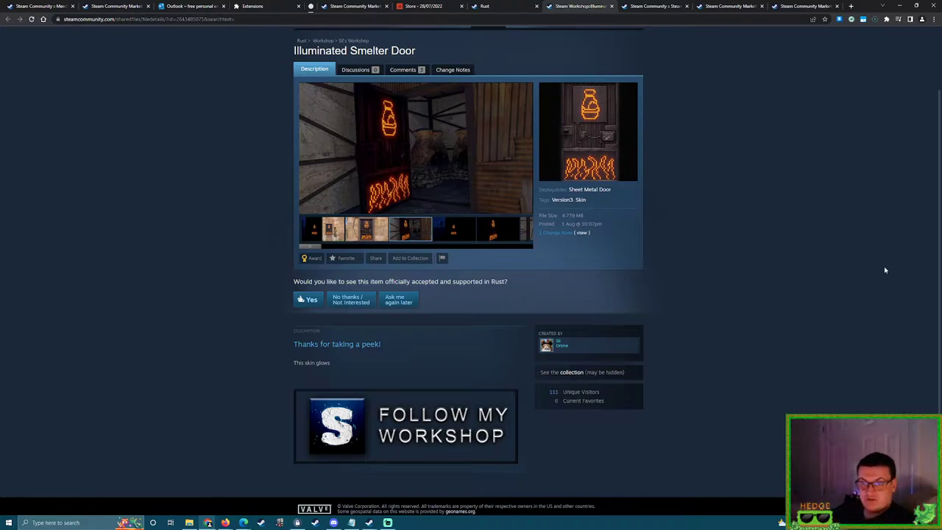
{"action": "mouse_move", "coordinate": [896, 266]}
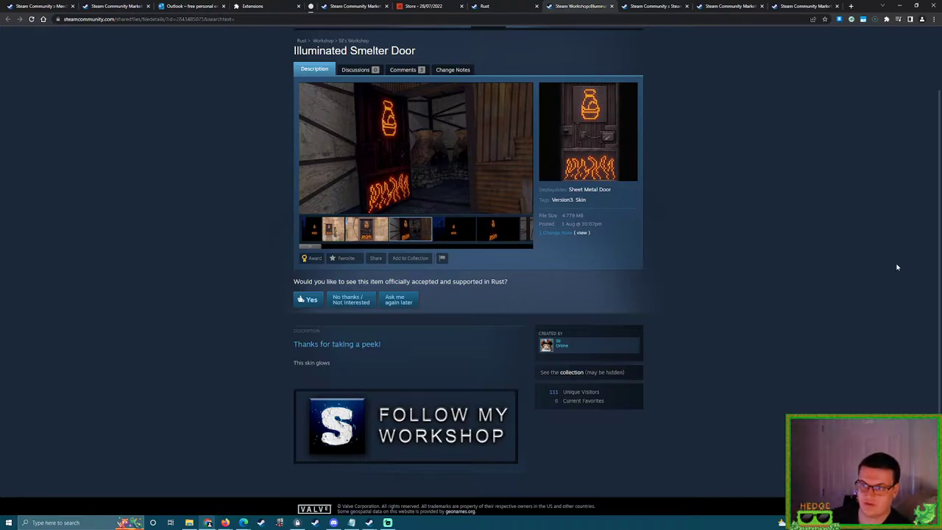
{"action": "left_click", "coordinate": [332, 229]}
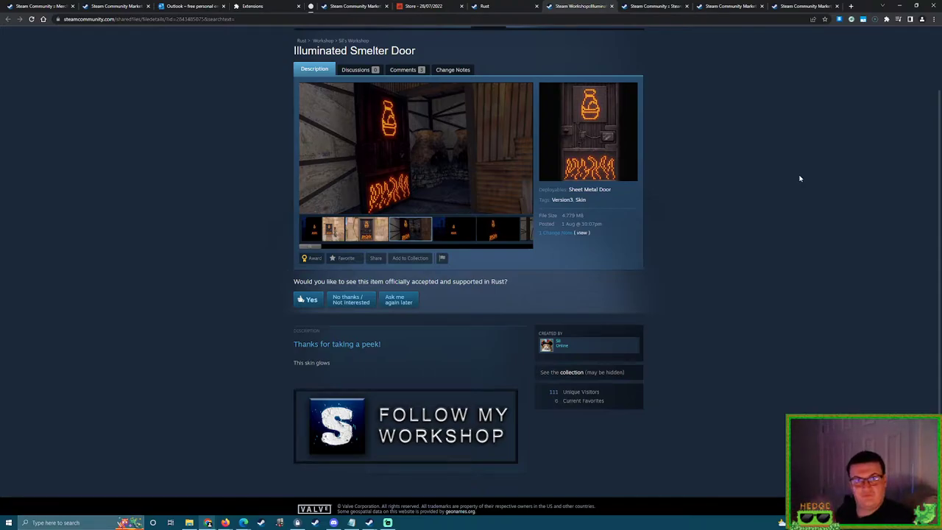
{"action": "left_click", "coordinate": [453, 228]}
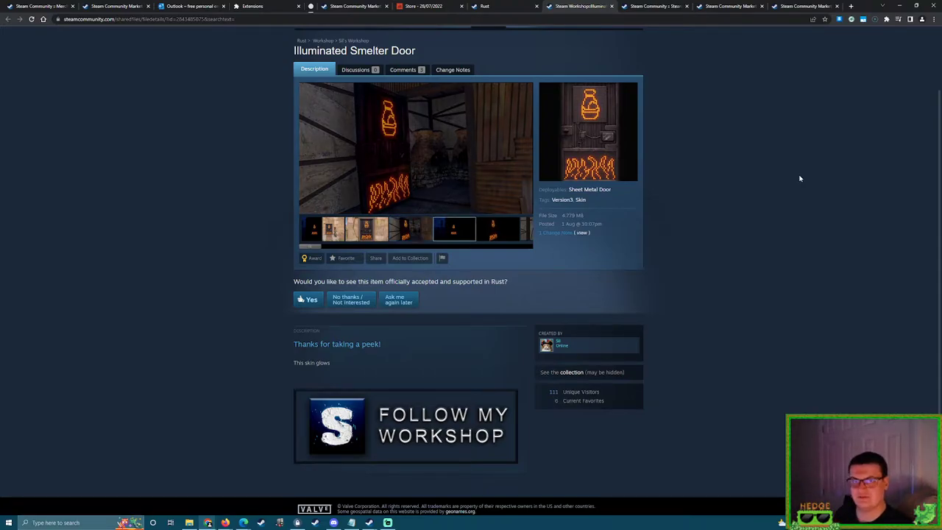
{"action": "left_click", "coordinate": [453, 228]}
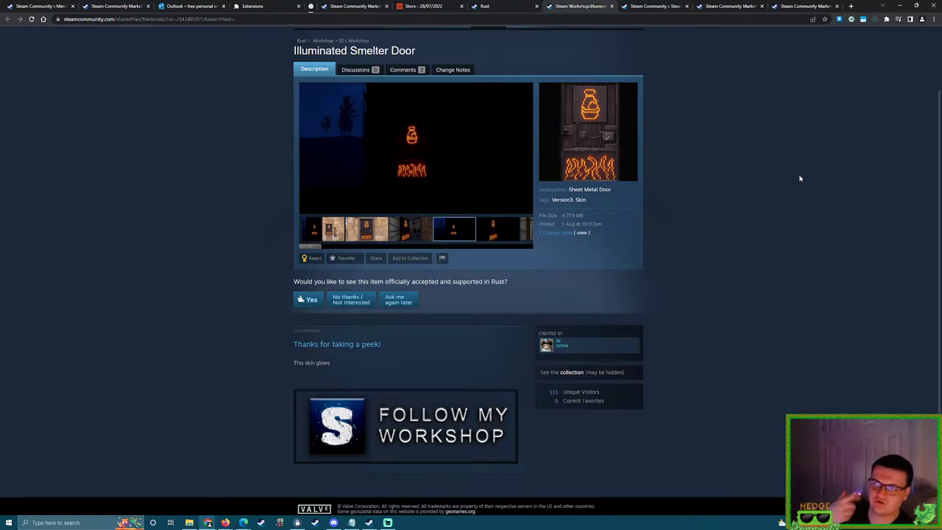
{"action": "mouse_move", "coordinate": [651, 170]}
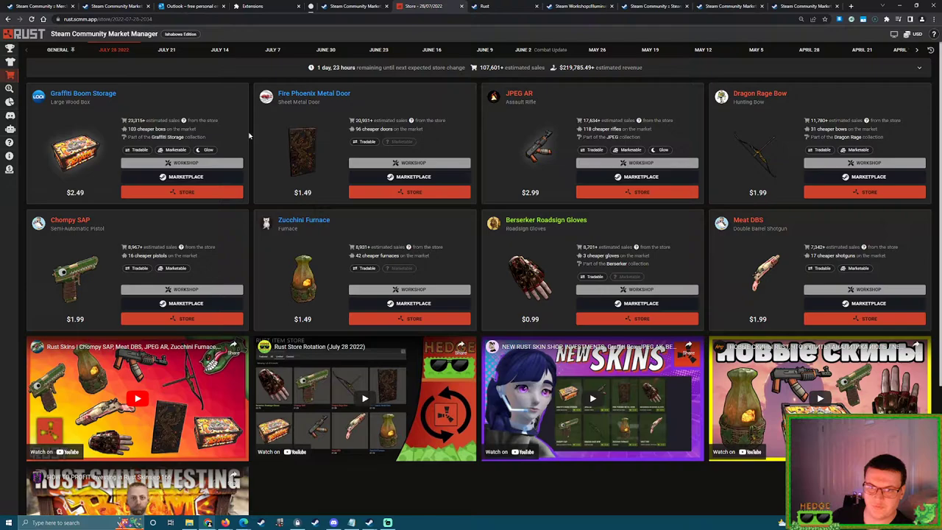
{"action": "mouse_move", "coordinate": [95, 138]}
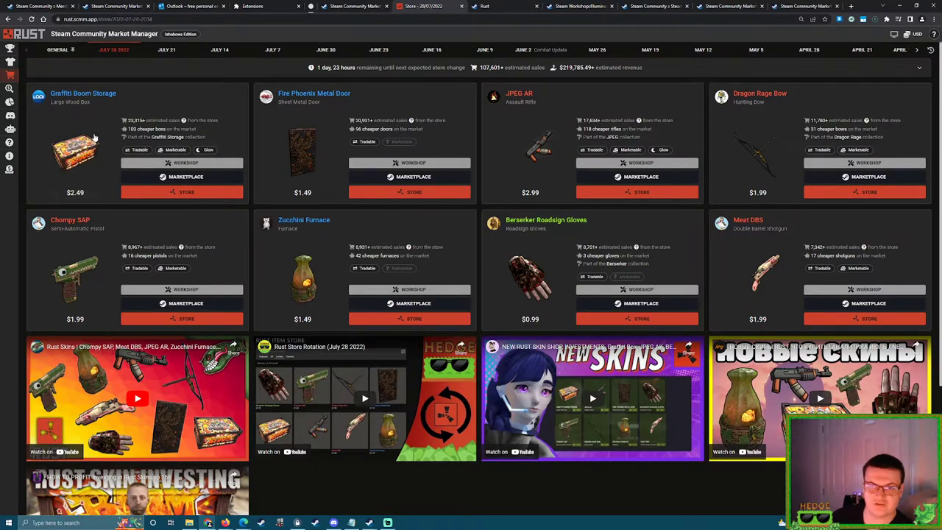
View the Graffiti Storage Collection items in SCMM, then return to the smelter door page.
{"action": "left_click", "coordinate": [161, 137]}
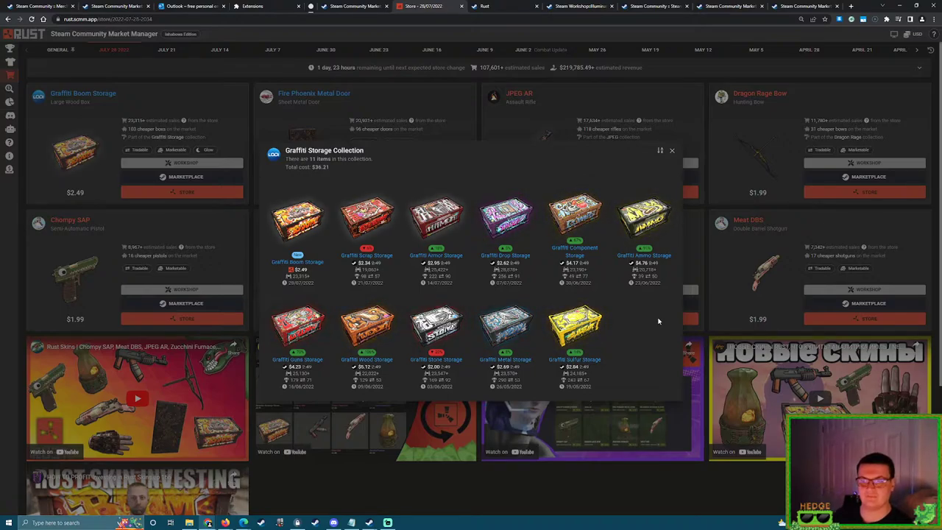
{"action": "left_click", "coordinate": [671, 150]}
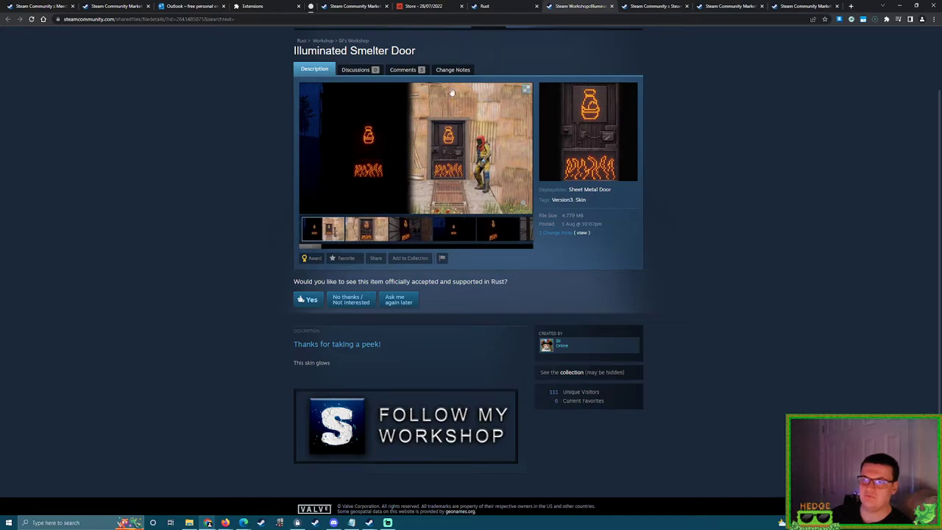
{"action": "mouse_move", "coordinate": [562, 83]}
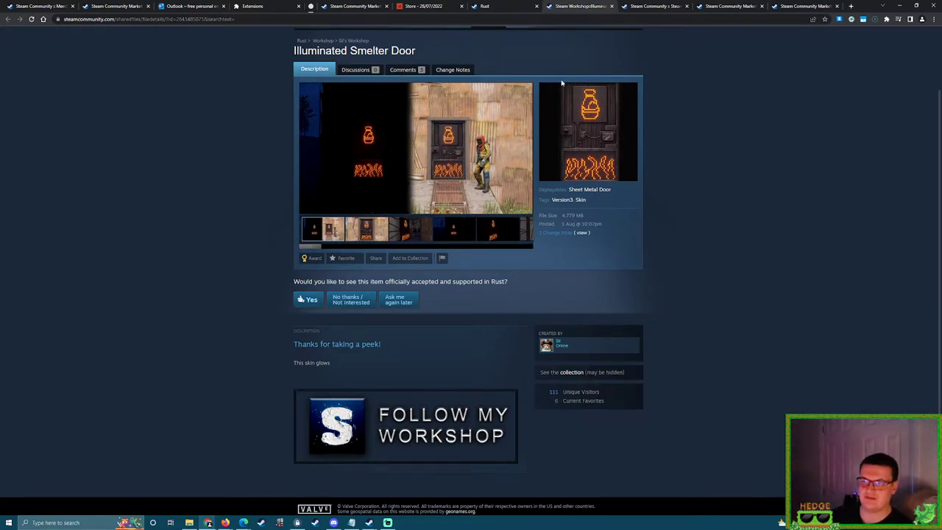
{"action": "mouse_move", "coordinate": [724, 170]}
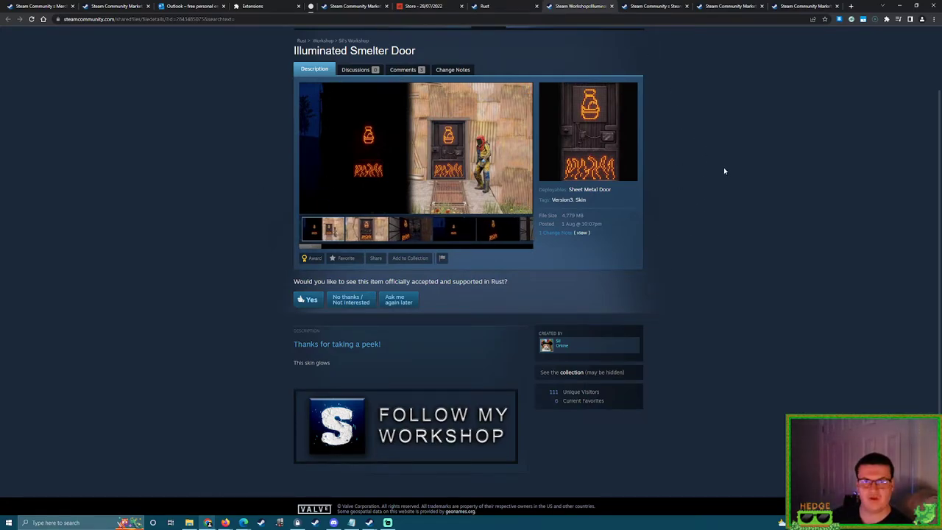
{"action": "mouse_move", "coordinate": [736, 178]}
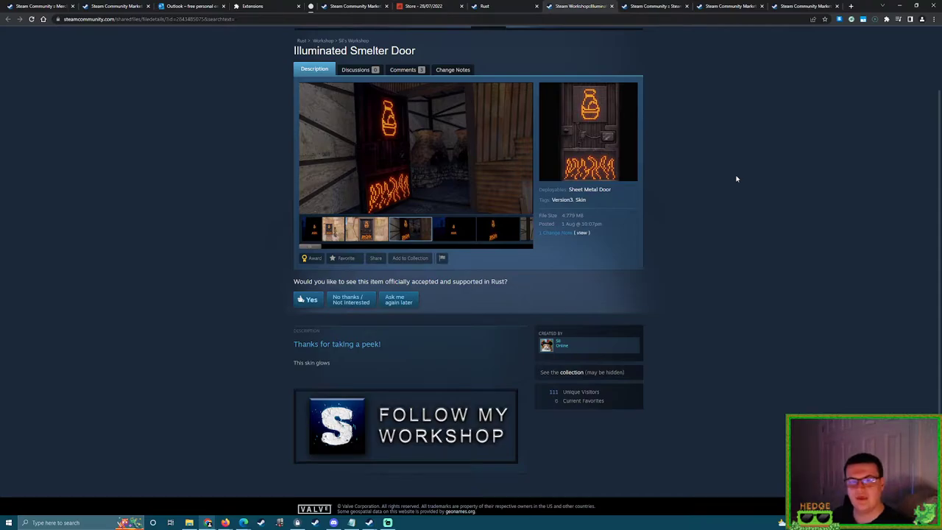
Step through more door previews: a dark scene, a glowing close-up, another setting.
{"action": "left_click", "coordinate": [453, 228]}
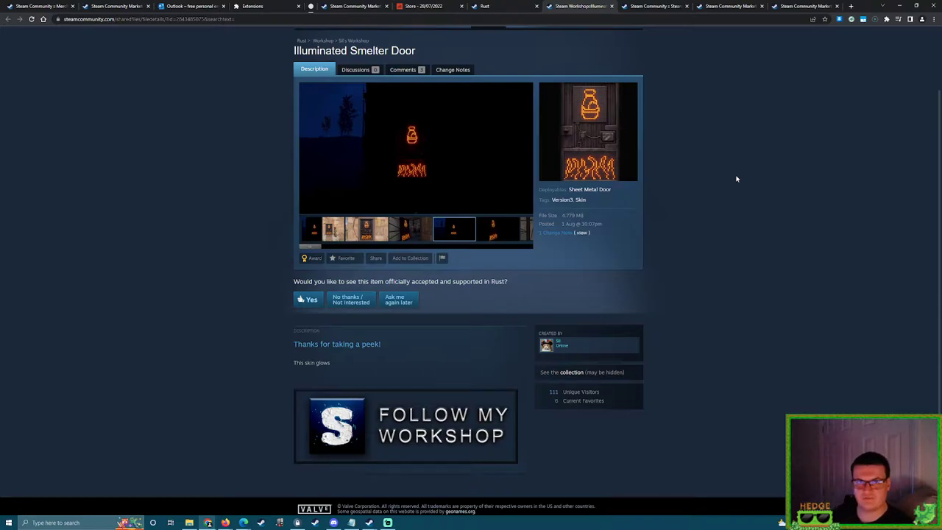
{"action": "left_click", "coordinate": [406, 228]}
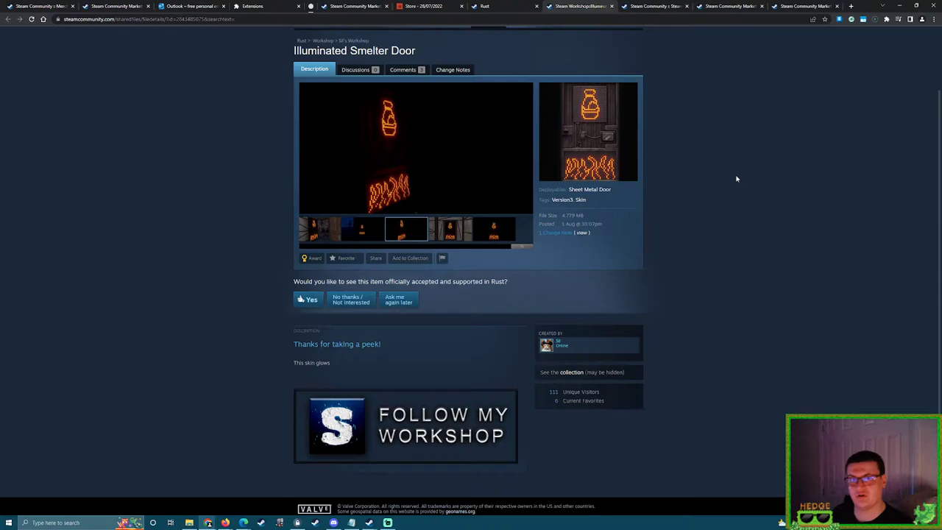
{"action": "left_click", "coordinate": [451, 230]}
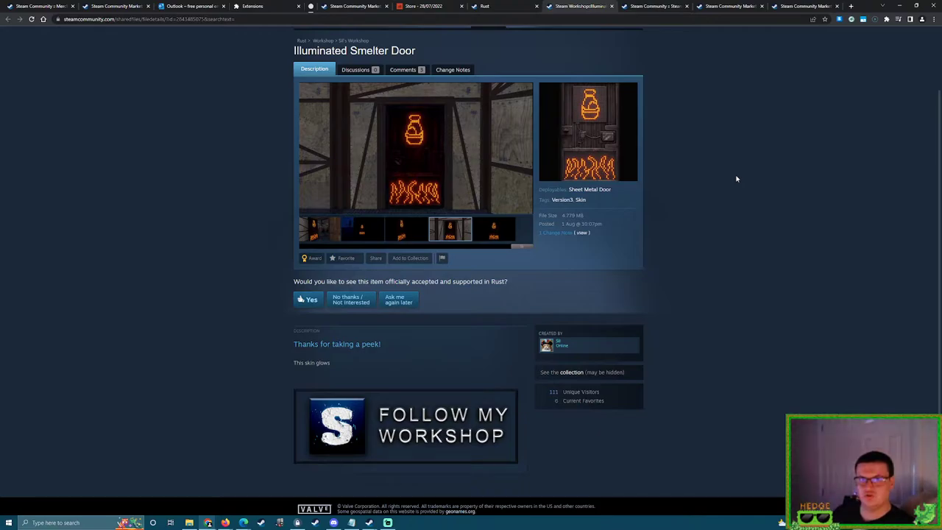
{"action": "left_click", "coordinate": [493, 228]}
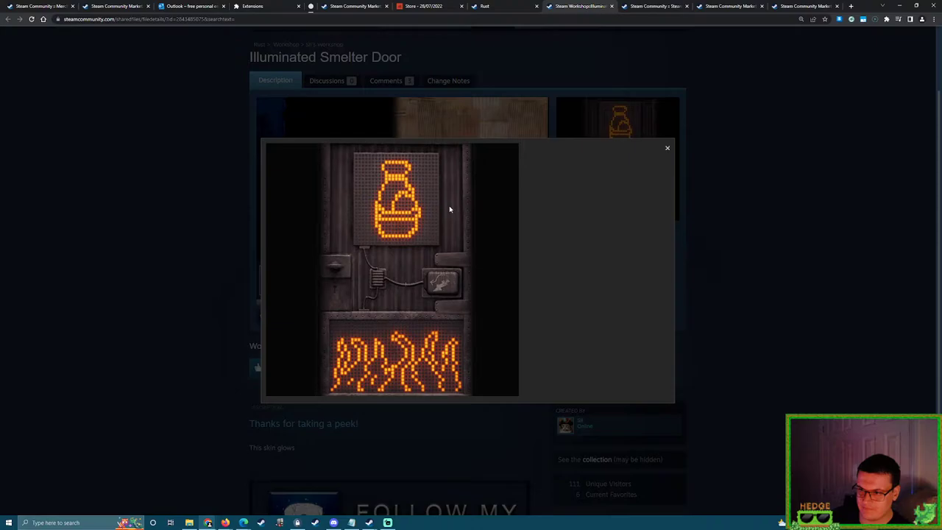
{"action": "mouse_move", "coordinate": [381, 230]}
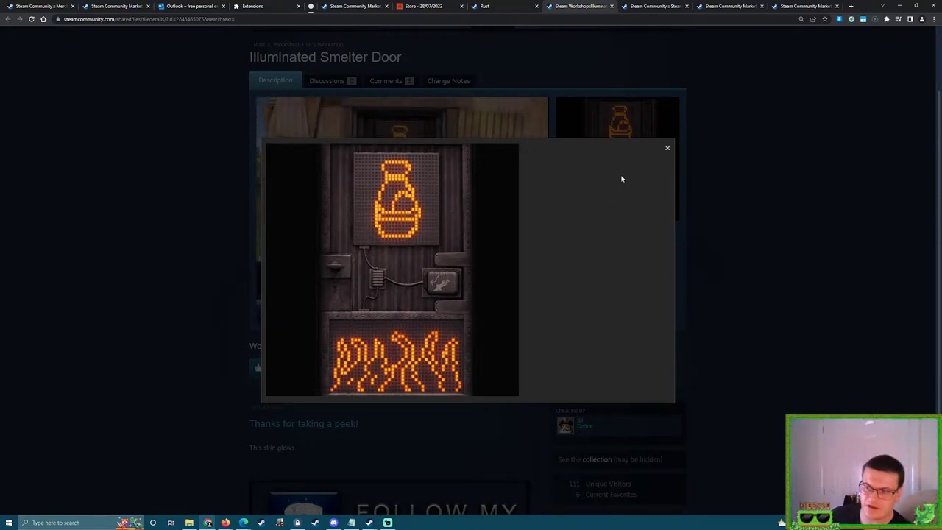
{"action": "mouse_move", "coordinate": [562, 56]}
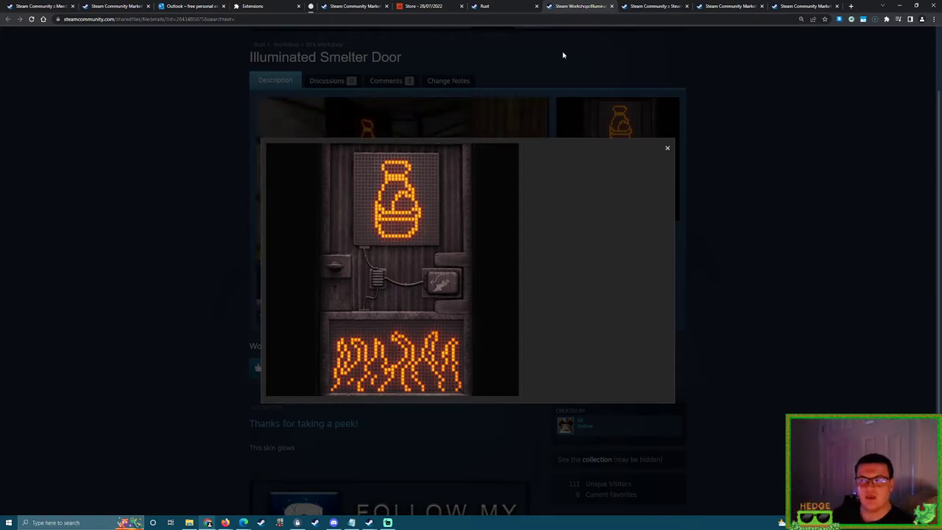
Close the enlarged image, view four more door previews, then show the 'rust store' Google results.
{"action": "left_click", "coordinate": [667, 147]}
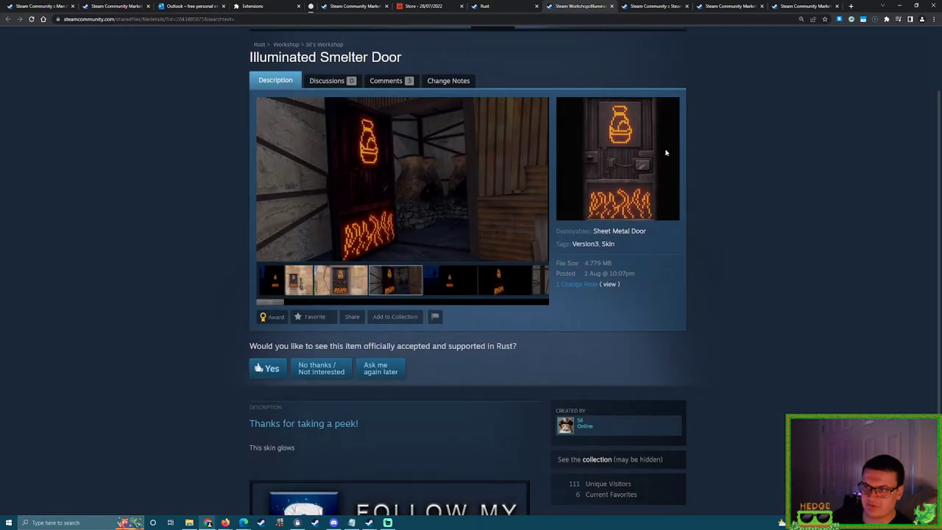
{"action": "left_click", "coordinate": [450, 280]}
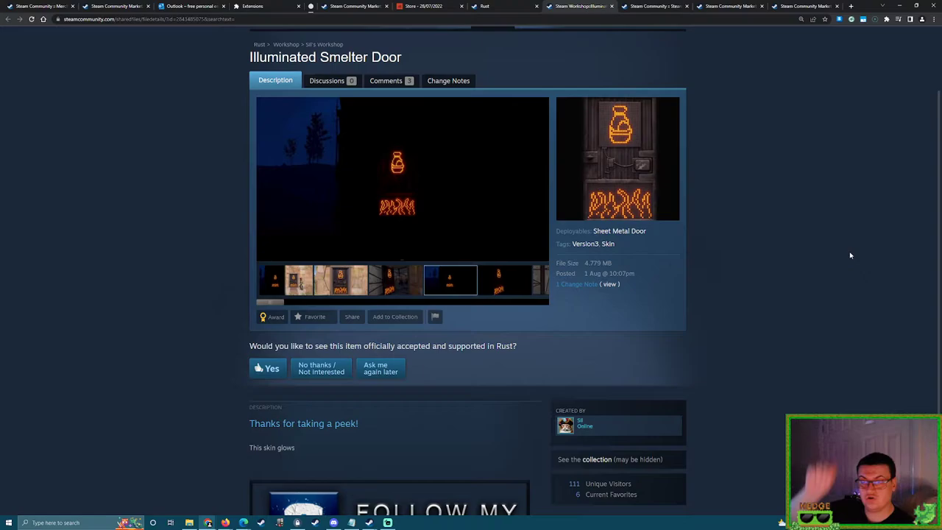
{"action": "left_click", "coordinate": [390, 280]}
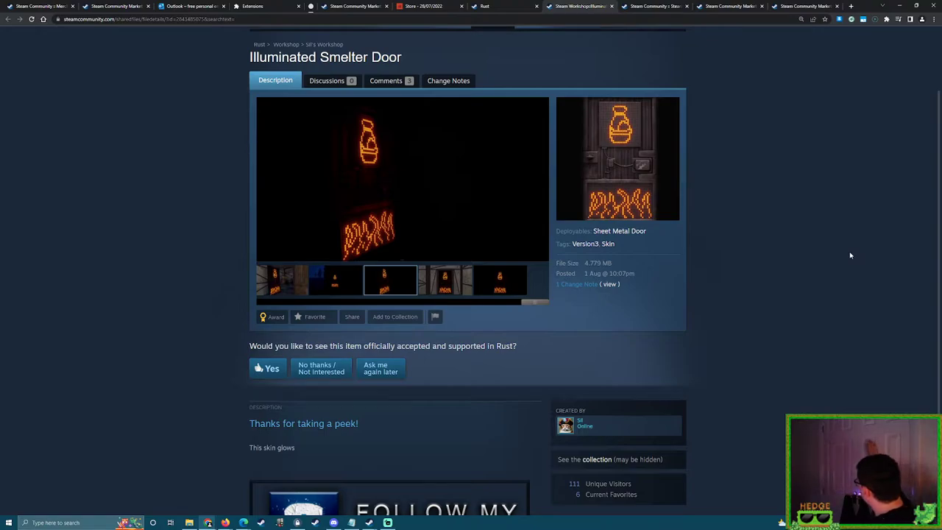
{"action": "left_click", "coordinate": [444, 279]}
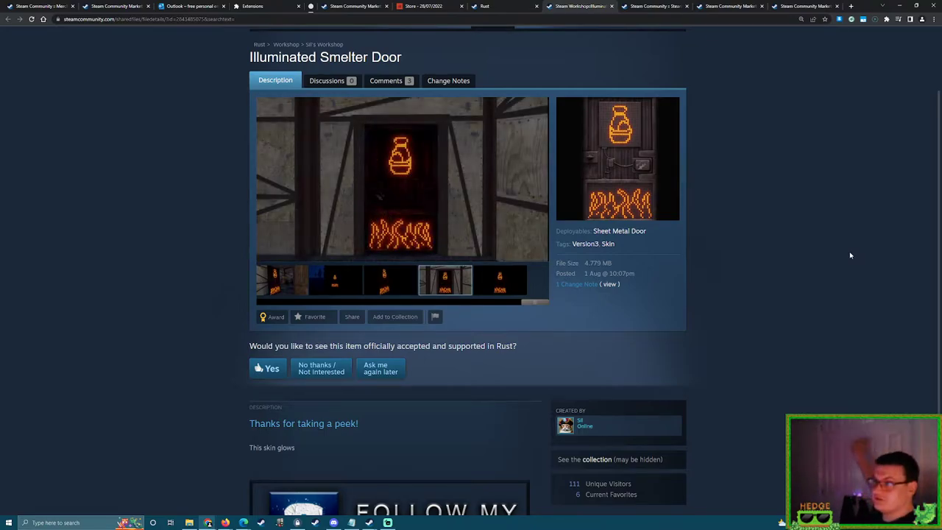
{"action": "left_click", "coordinate": [499, 280]}
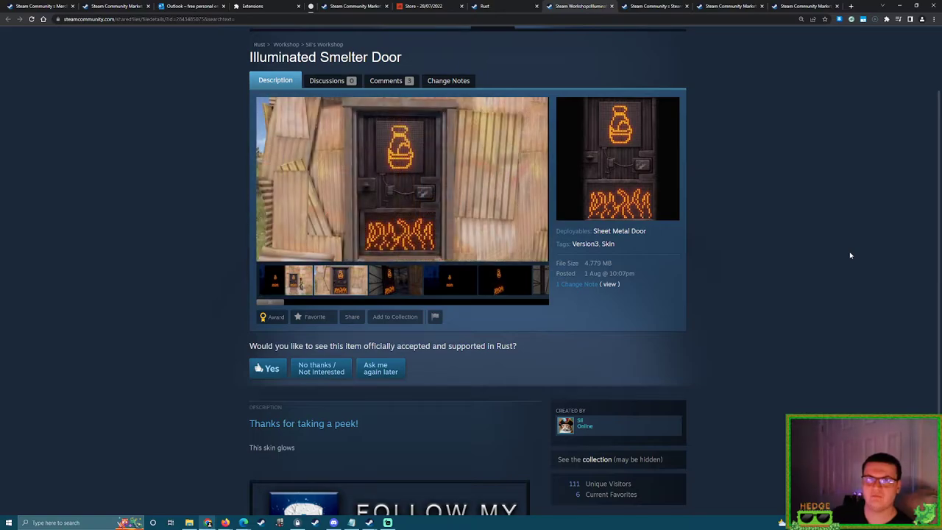
{"action": "mouse_move", "coordinate": [861, 6]}
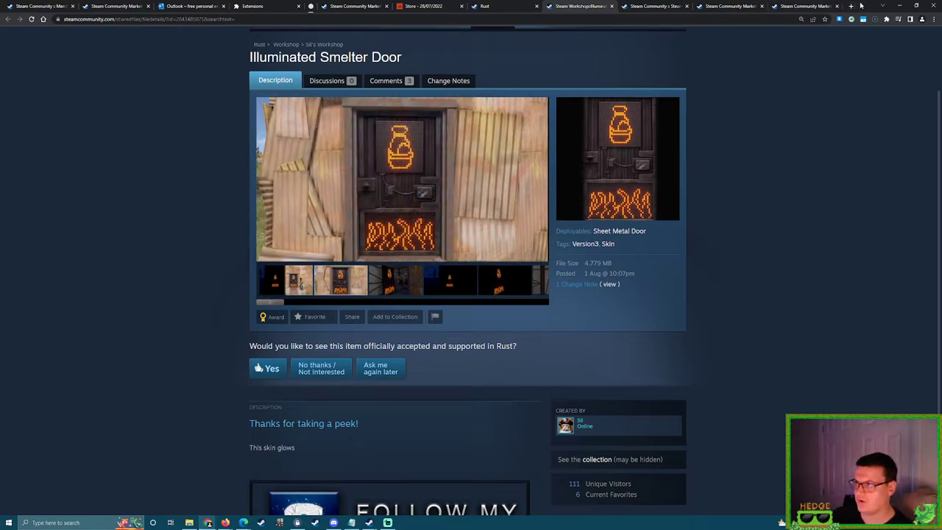
{"action": "left_click", "coordinate": [851, 6]}
{"action": "type", "text": "rust store"}
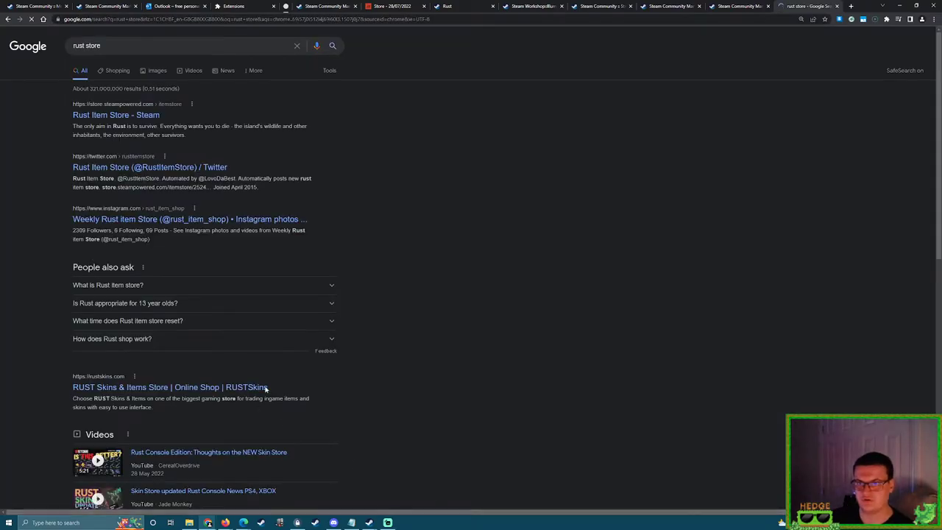
Open the Rust Item Store and browse its General category of eight priced items.
{"action": "left_click", "coordinate": [115, 114]}
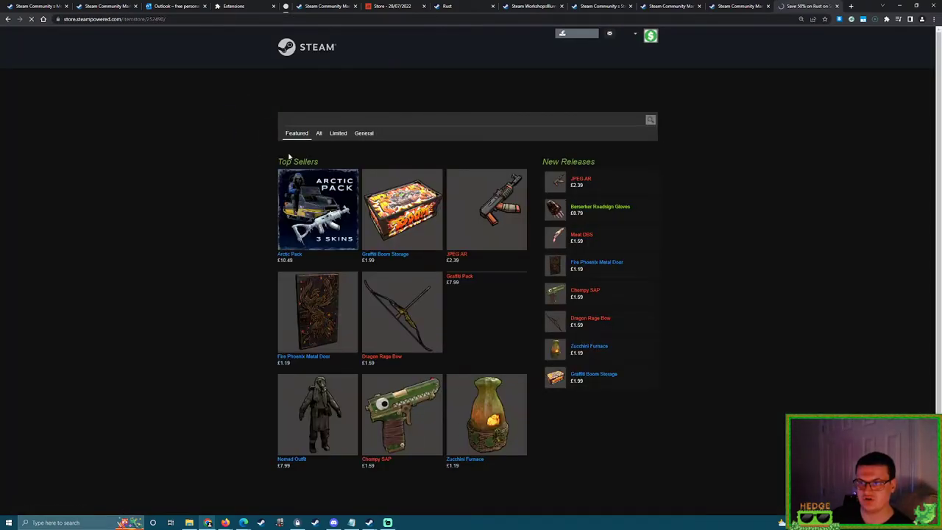
{"action": "left_click", "coordinate": [363, 132]}
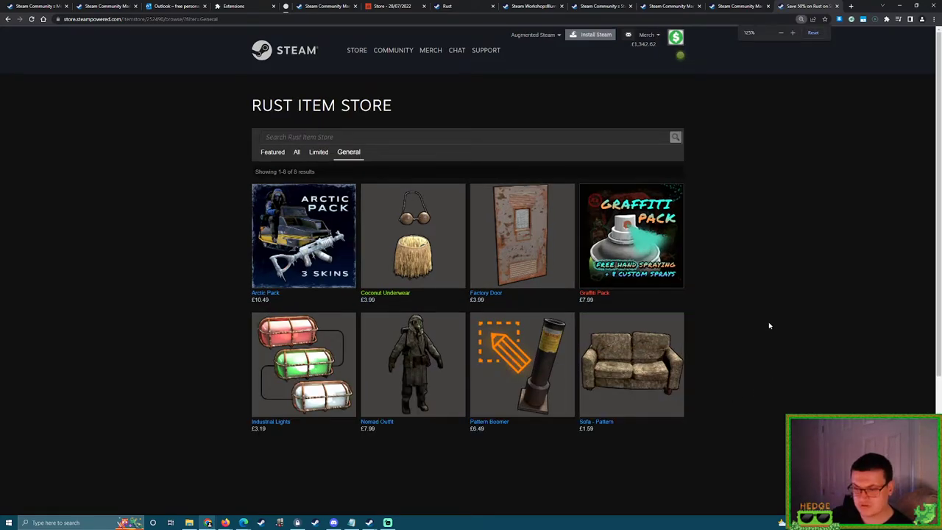
{"action": "scroll", "scroll_direction": "up", "scroll_amount": 3}
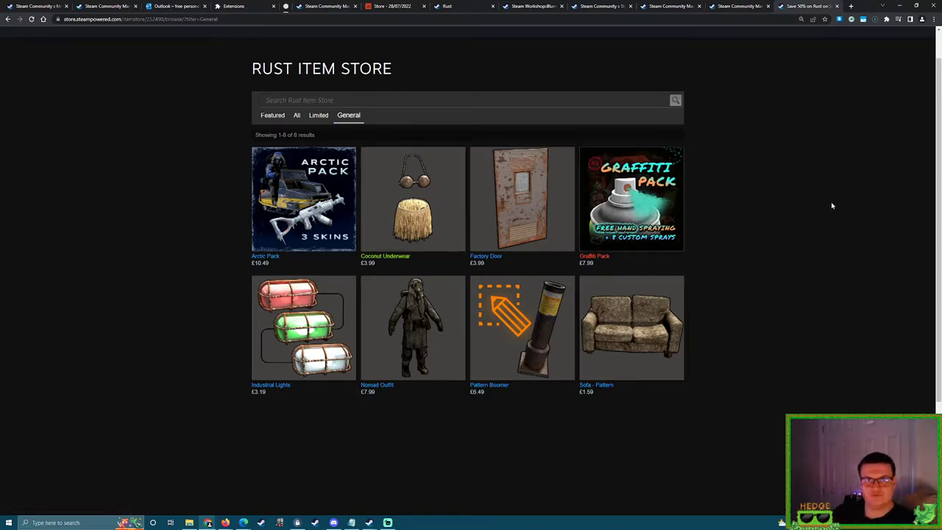
{"action": "mouse_move", "coordinate": [385, 329]}
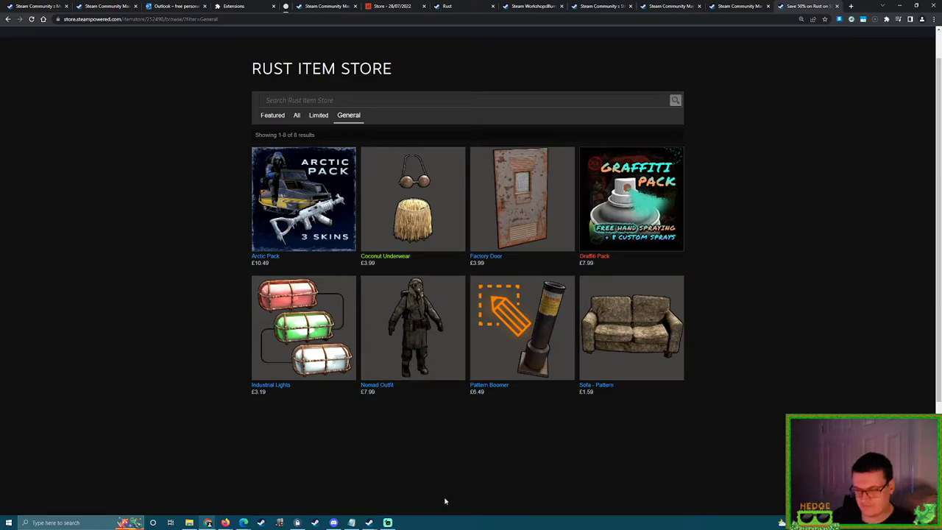
{"action": "mouse_move", "coordinate": [303, 198]}
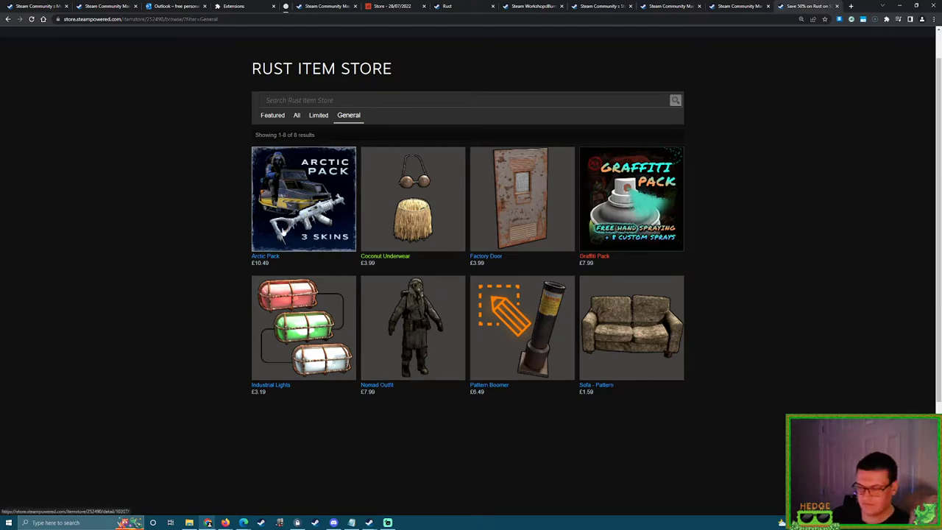
{"action": "mouse_move", "coordinate": [196, 198]}
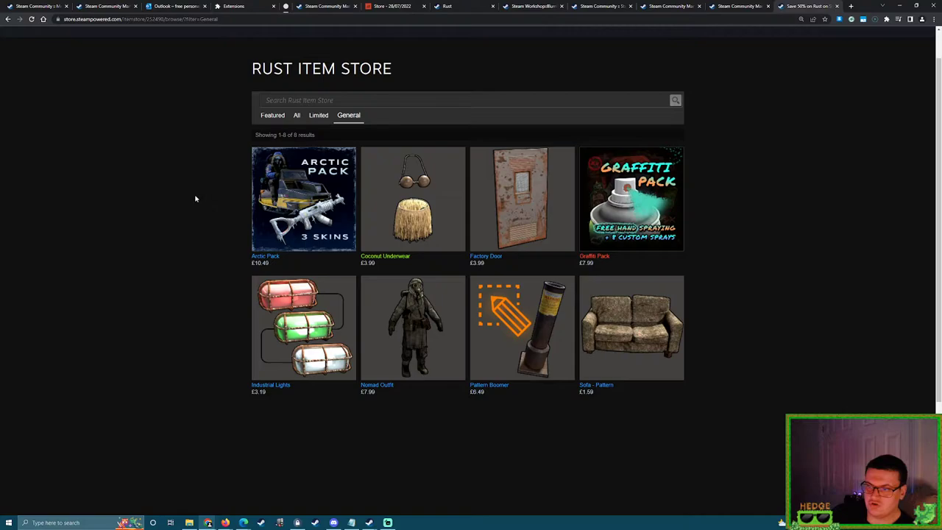
{"action": "scroll", "scroll_direction": "down", "scroll_amount": 3}
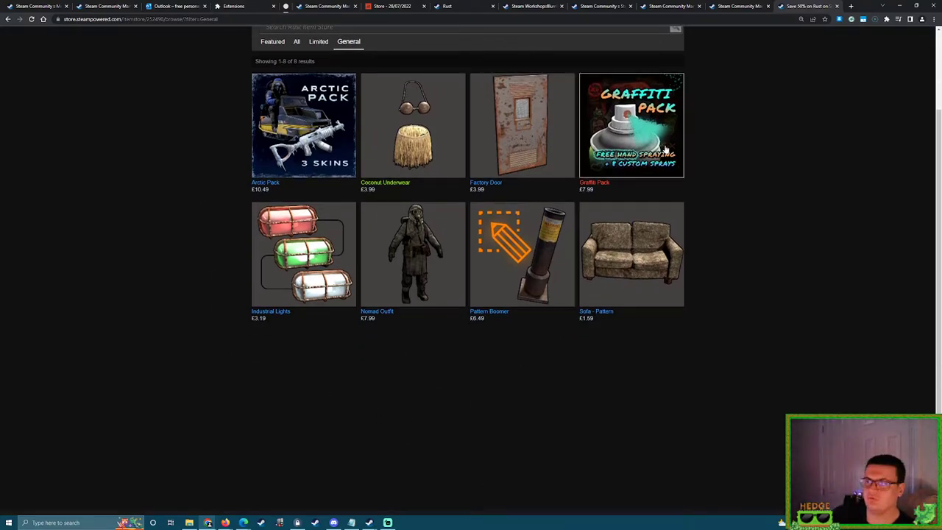
{"action": "mouse_move", "coordinate": [796, 219]}
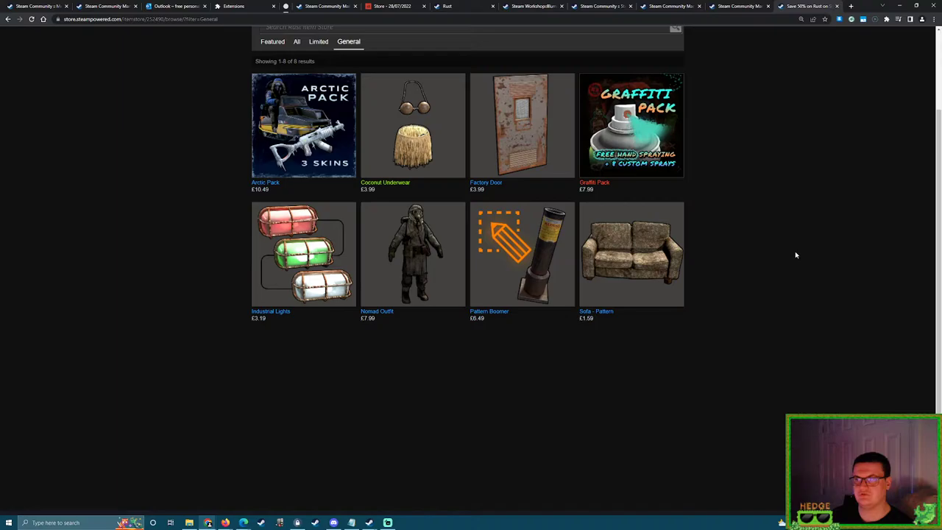
{"action": "mouse_move", "coordinate": [750, 280]}
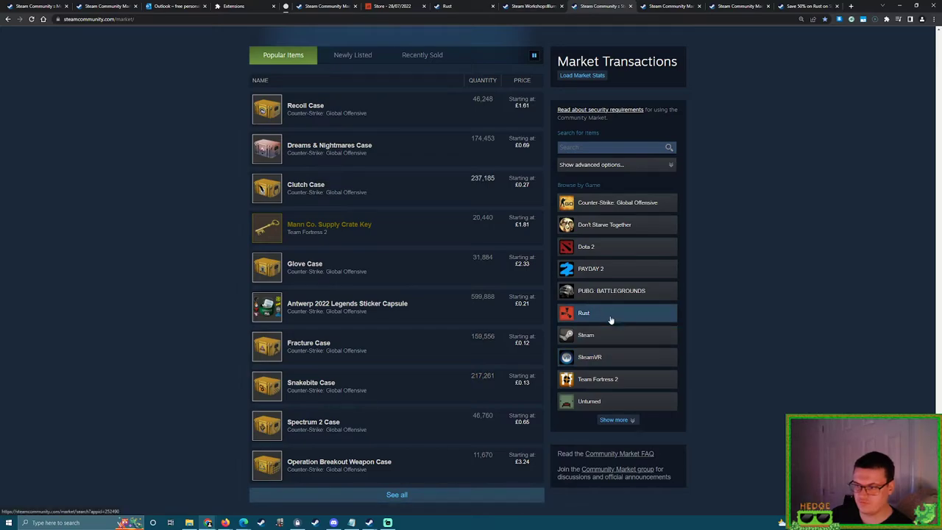
Filter the market to Rust, open Whiteout Facemask and expand its full buy and sell orders.
{"action": "left_click", "coordinate": [609, 312]}
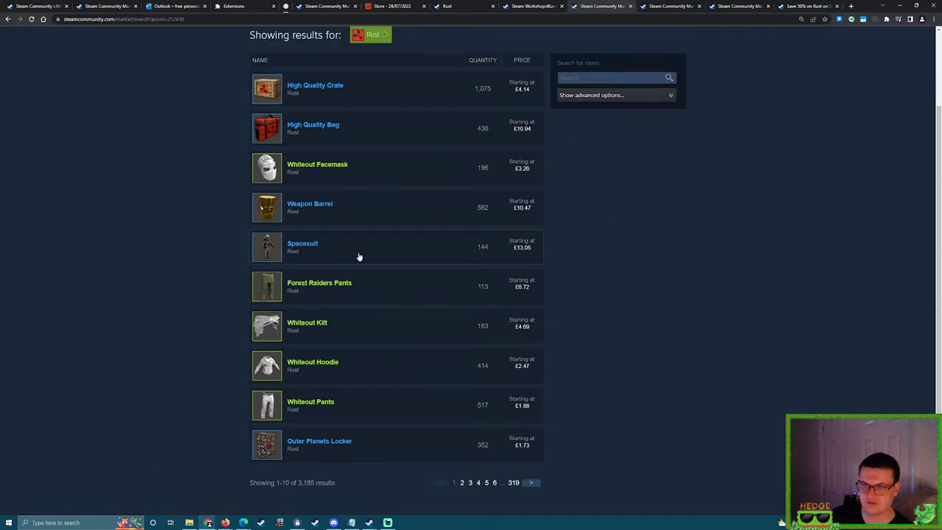
{"action": "left_click", "coordinate": [316, 165]}
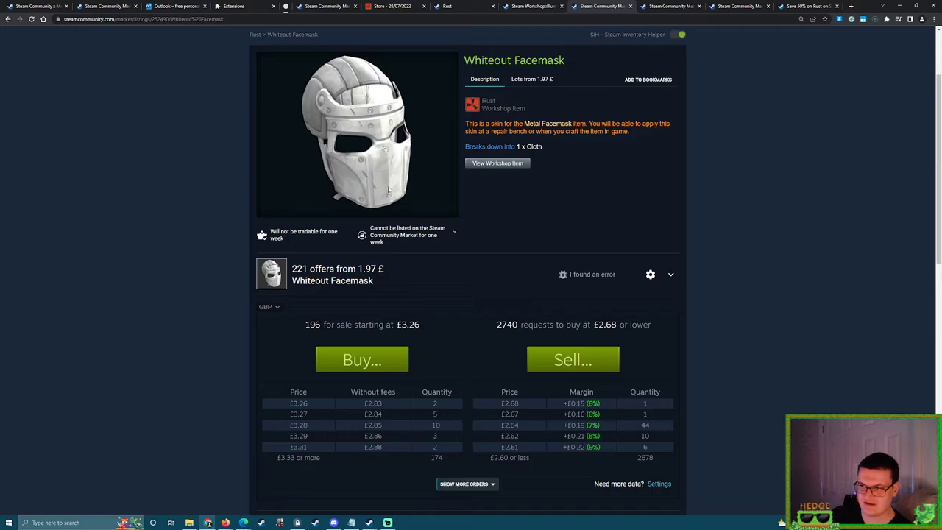
{"action": "scroll", "scroll_direction": "down", "scroll_amount": 3}
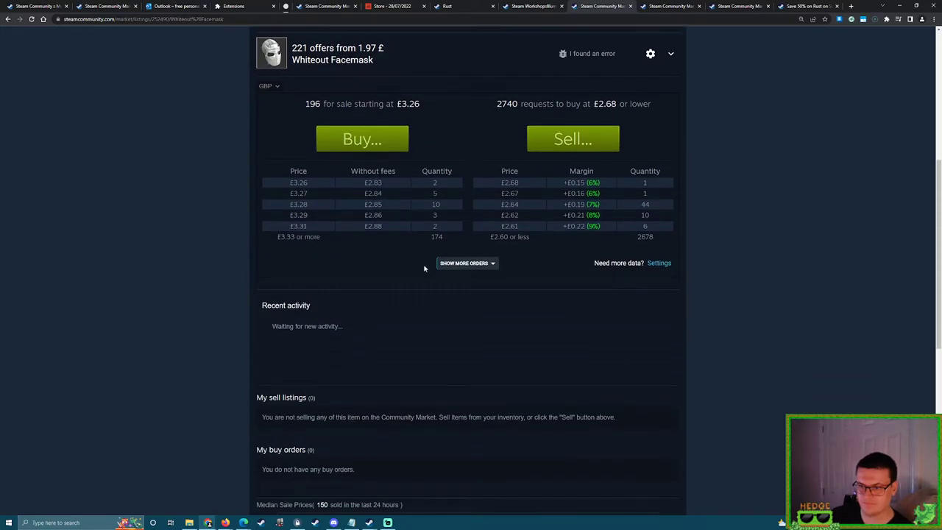
{"action": "left_click", "coordinate": [464, 262]}
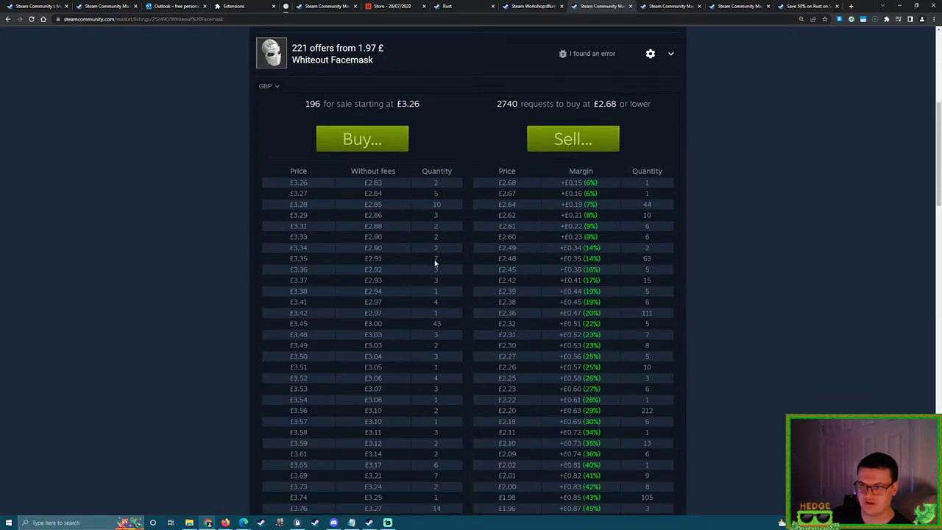
{"action": "mouse_move", "coordinate": [453, 345]}
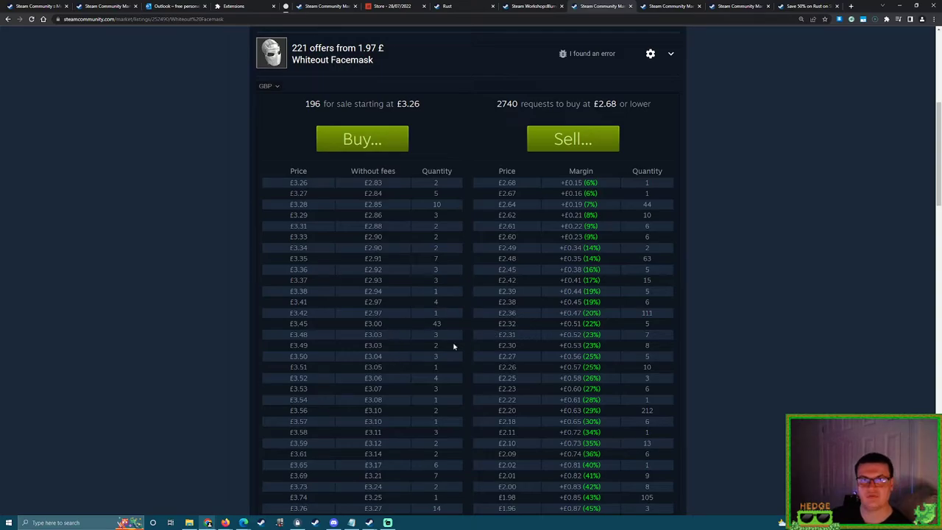
{"action": "scroll", "scroll_direction": "up", "scroll_amount": 3}
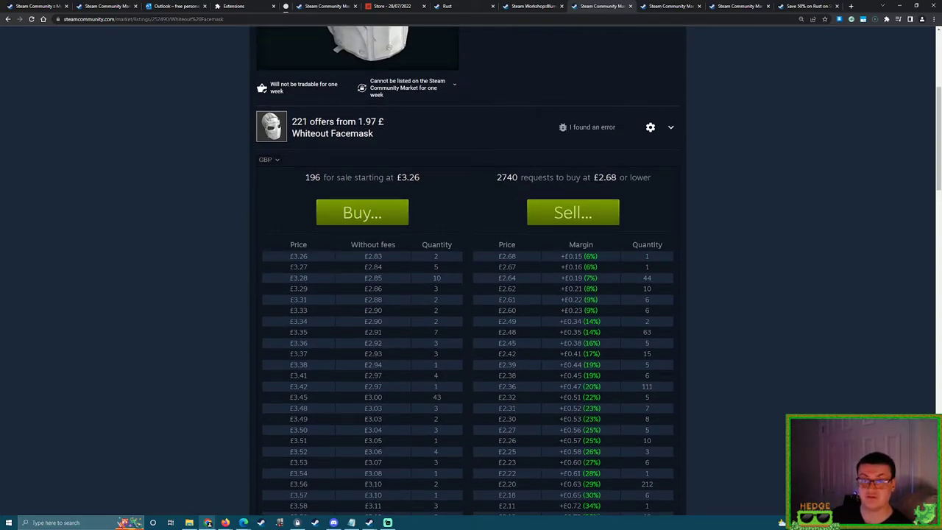
{"action": "mouse_move", "coordinate": [430, 259]}
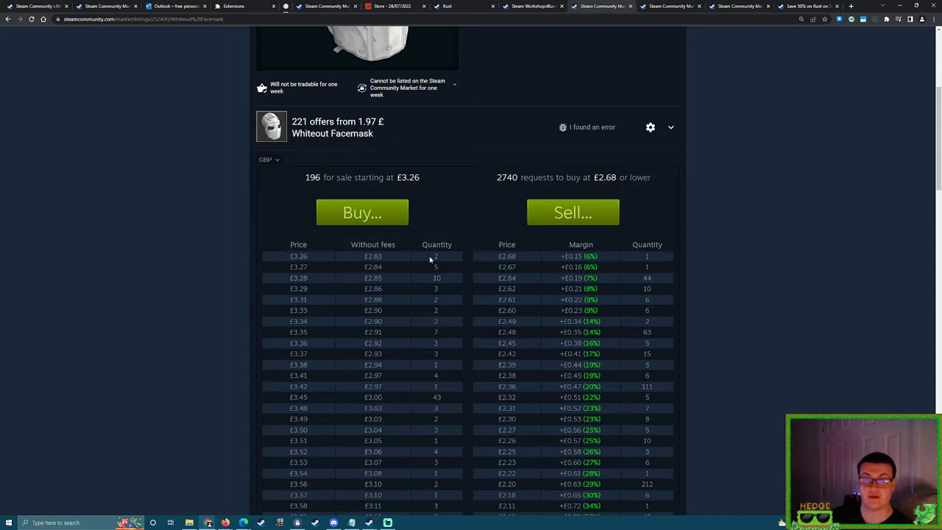
{"action": "scroll", "scroll_direction": "up", "scroll_amount": 3}
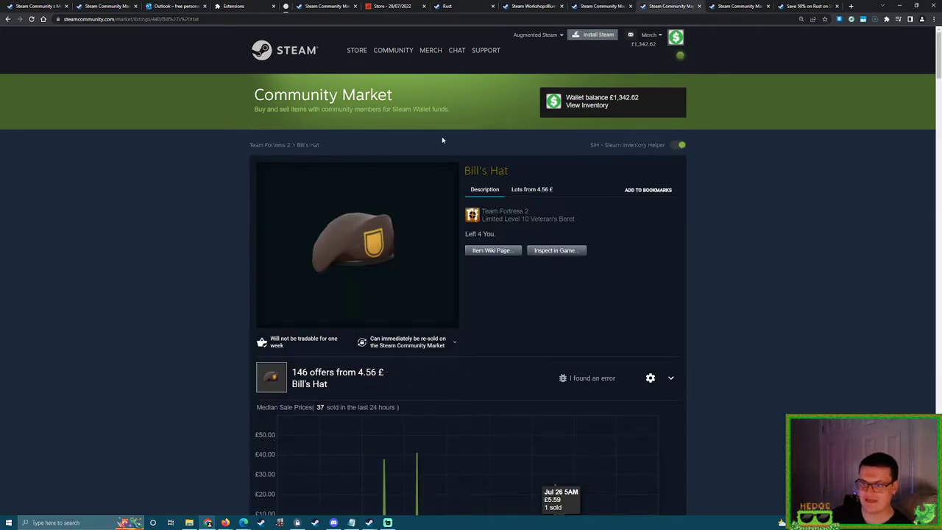
Scroll down through further Bill's Hat listings to check their paint colours.
{"action": "scroll", "scroll_direction": "down", "scroll_amount": 3}
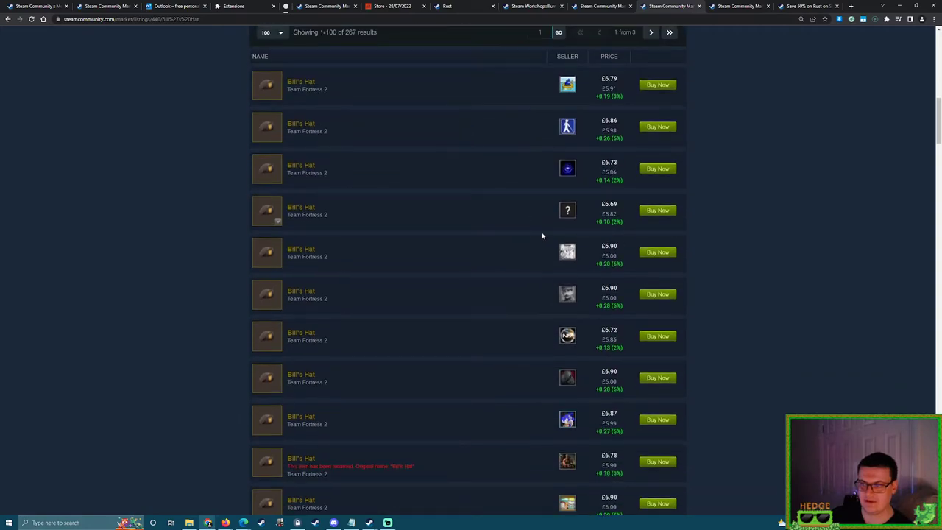
{"action": "mouse_move", "coordinate": [786, 56]}
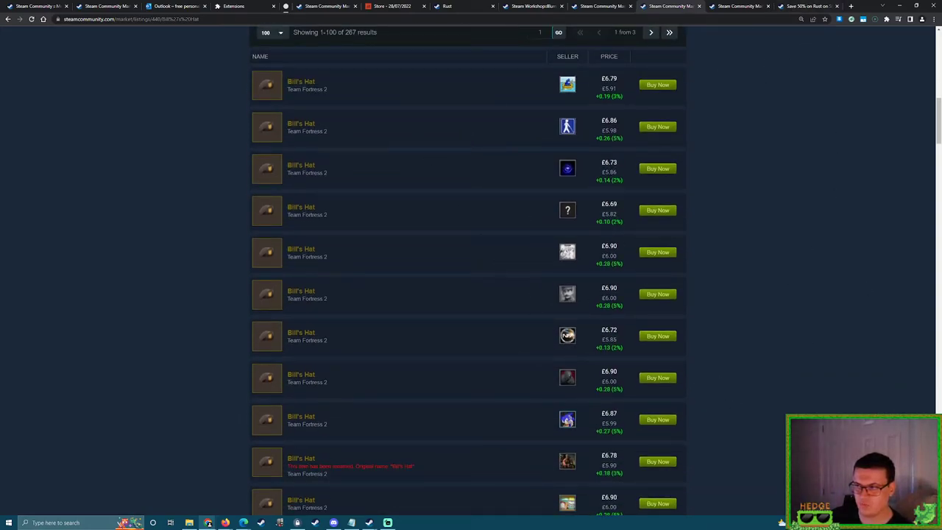
{"action": "mouse_move", "coordinate": [727, 276]}
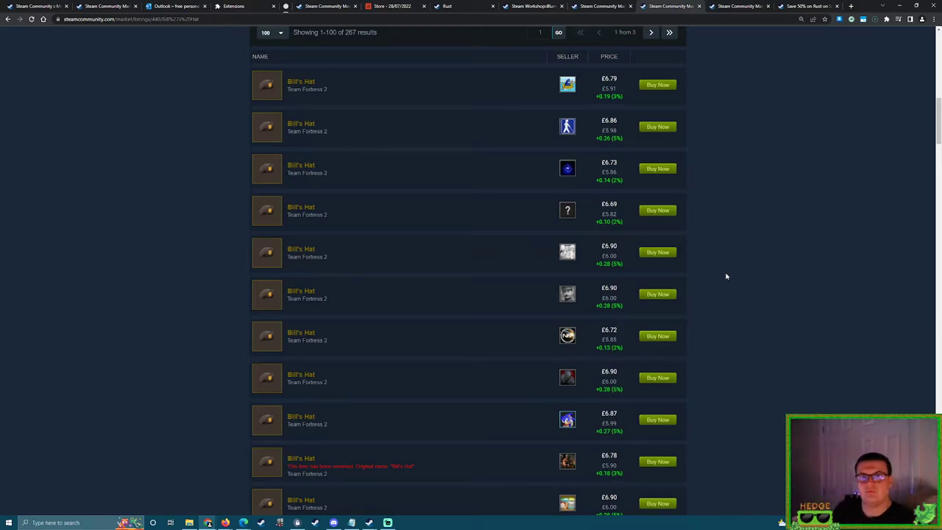
{"action": "scroll", "scroll_direction": "down", "scroll_amount": 3}
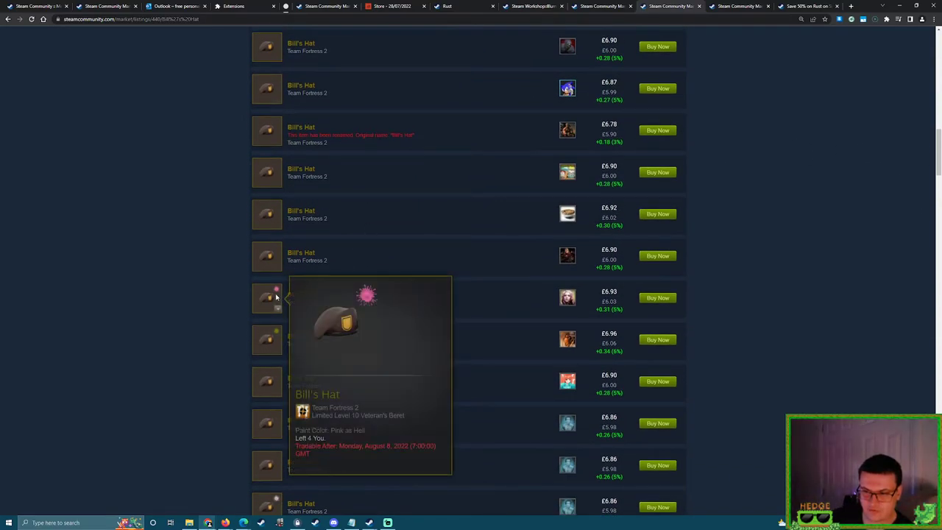
{"action": "mouse_move", "coordinate": [268, 337]}
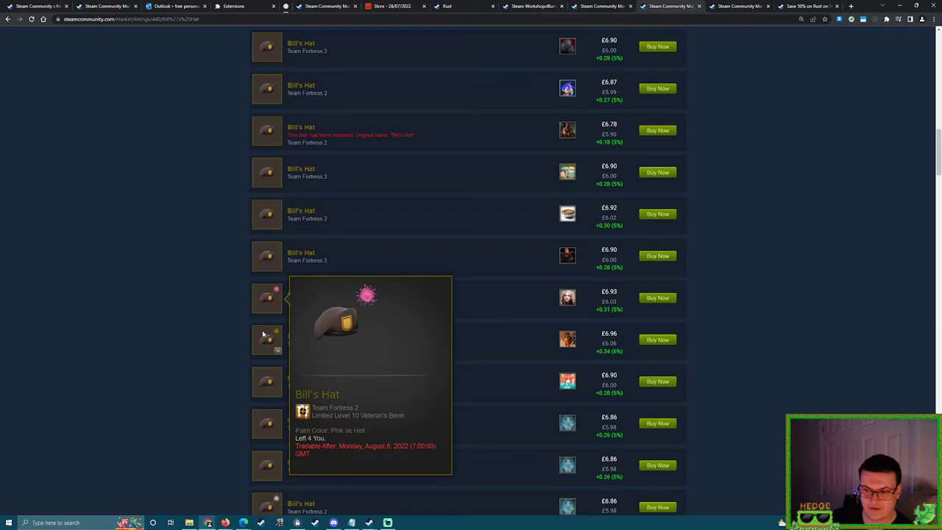
{"action": "scroll", "scroll_direction": "down", "scroll_amount": 3}
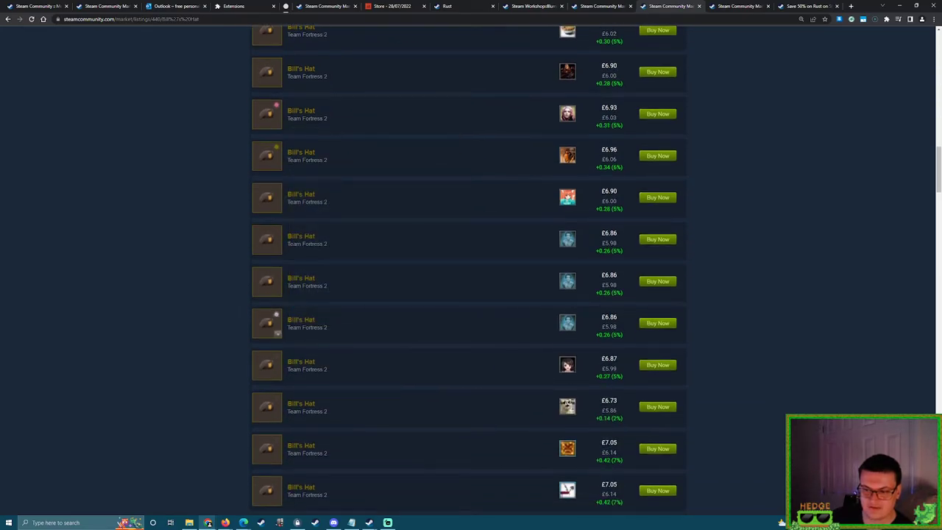
{"action": "mouse_move", "coordinate": [266, 324]}
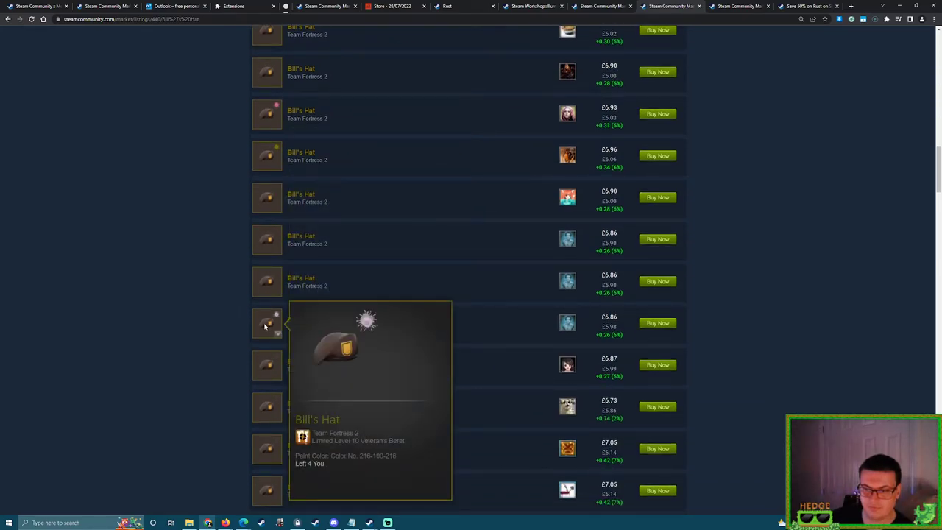
{"action": "mouse_move", "coordinate": [788, 261]}
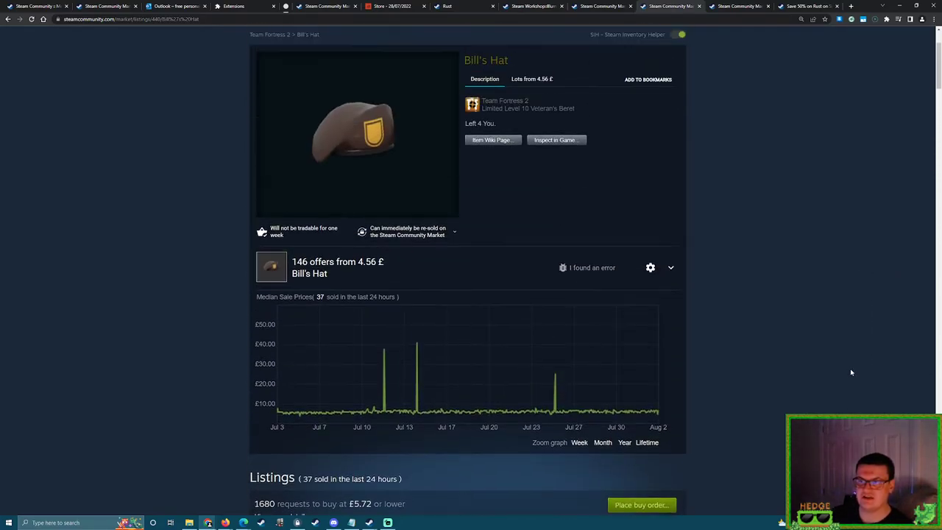
{"action": "mouse_move", "coordinate": [827, 306]}
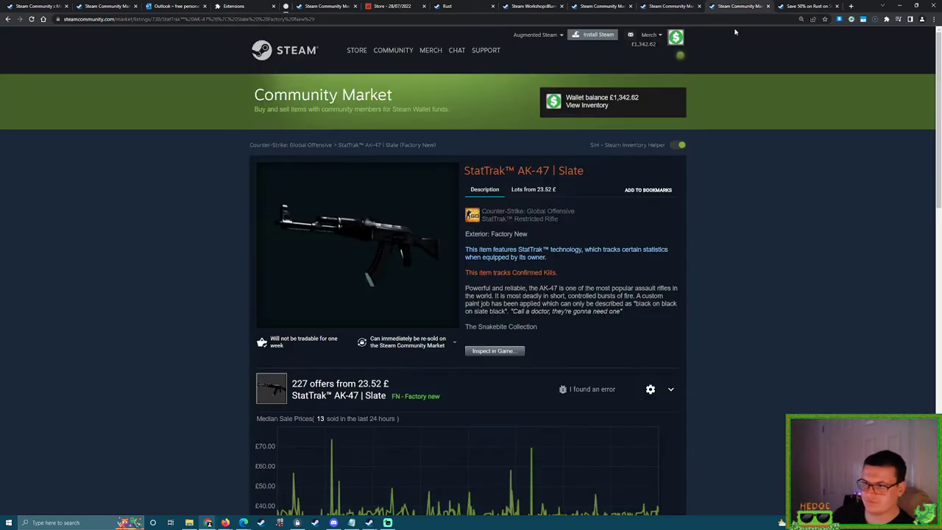
Scroll past the StatTrak™ AK-47 | Slate price chart to its Listings section.
{"action": "scroll", "scroll_direction": "down", "scroll_amount": 3}
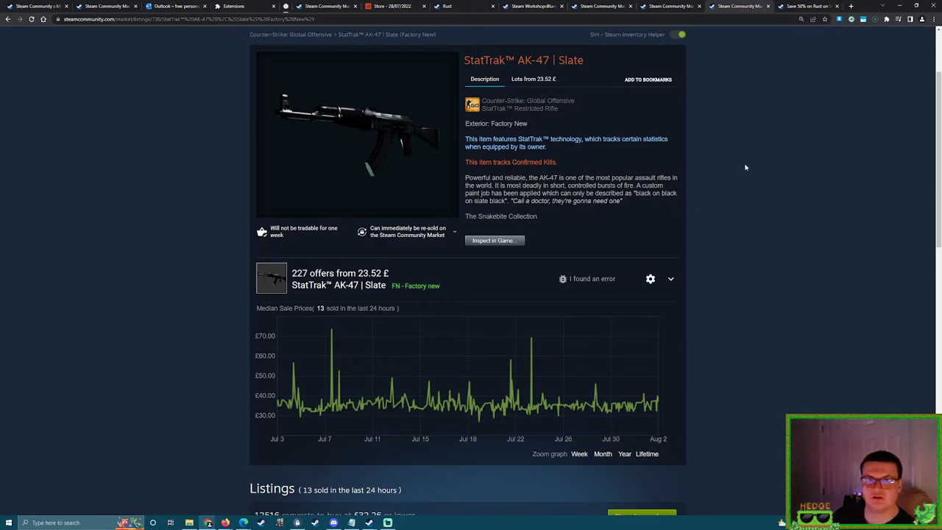
{"action": "scroll", "scroll_direction": "down", "scroll_amount": 3}
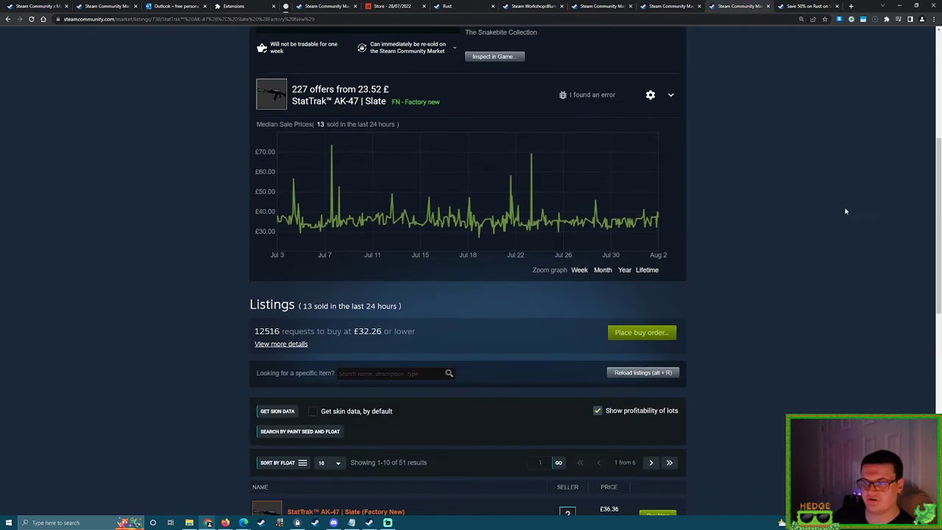
{"action": "scroll", "scroll_direction": "down", "scroll_amount": 3}
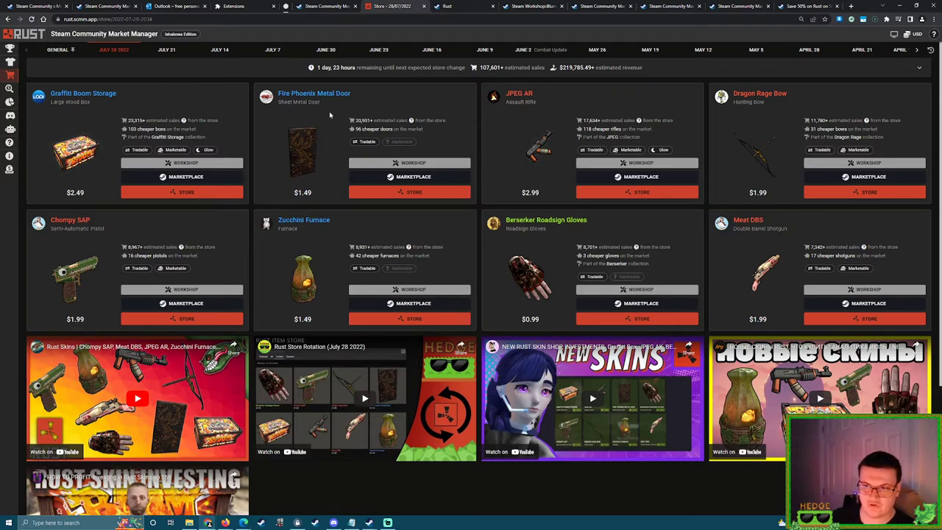
{"action": "mouse_move", "coordinate": [480, 125]}
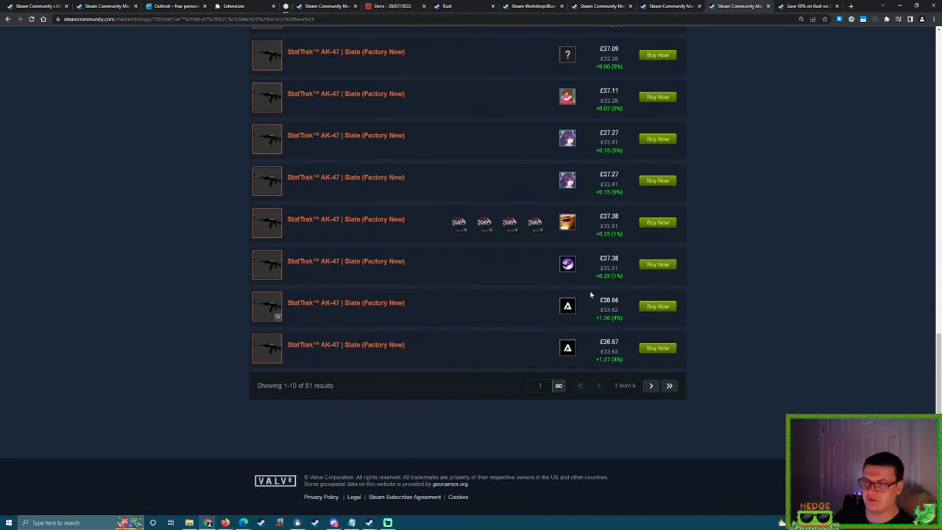
Scroll back up the AK-47 listings to check the applied stickers.
{"action": "scroll", "scroll_direction": "up", "scroll_amount": 3}
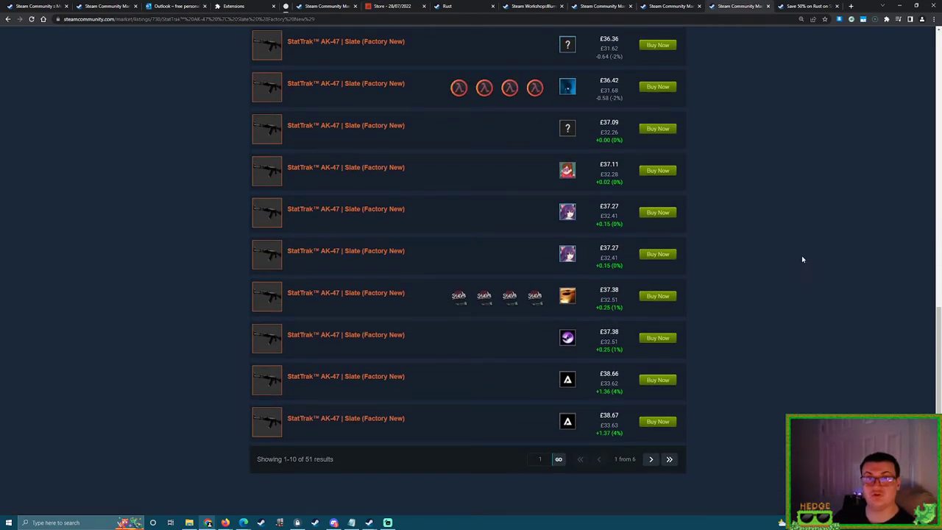
{"action": "mouse_move", "coordinate": [509, 297]}
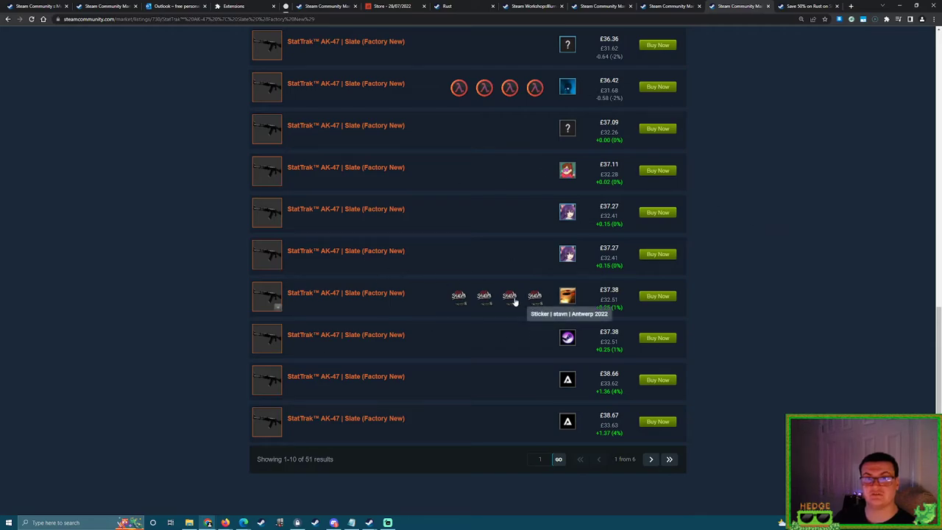
{"action": "mouse_move", "coordinate": [444, 287]}
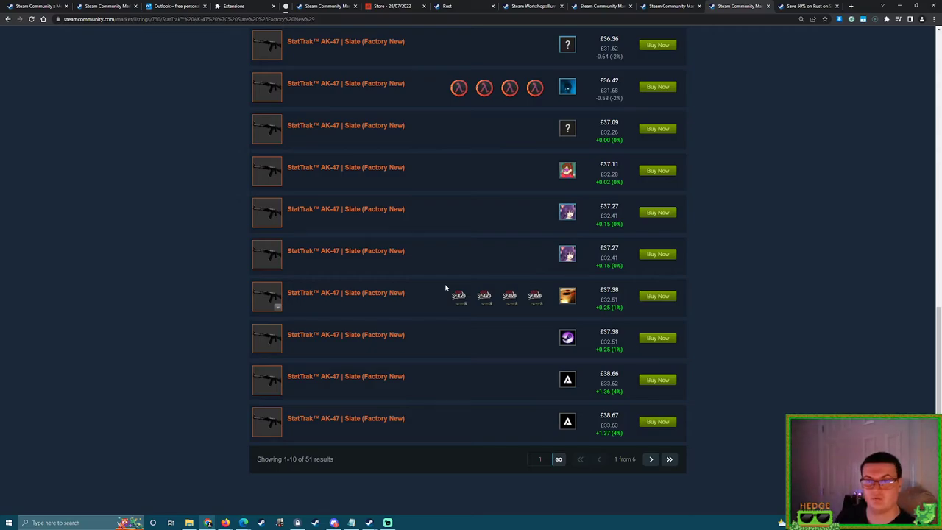
{"action": "mouse_move", "coordinate": [506, 239]}
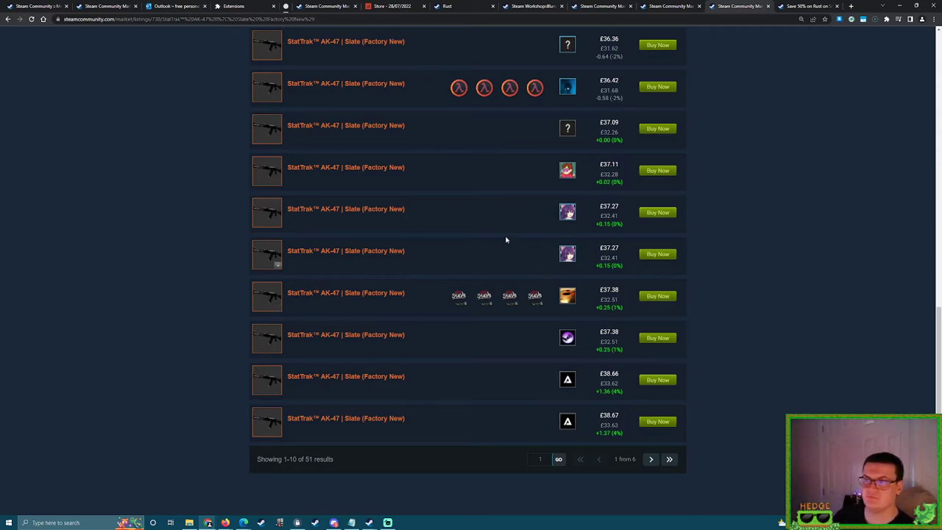
{"action": "scroll", "scroll_direction": "up", "scroll_amount": 3}
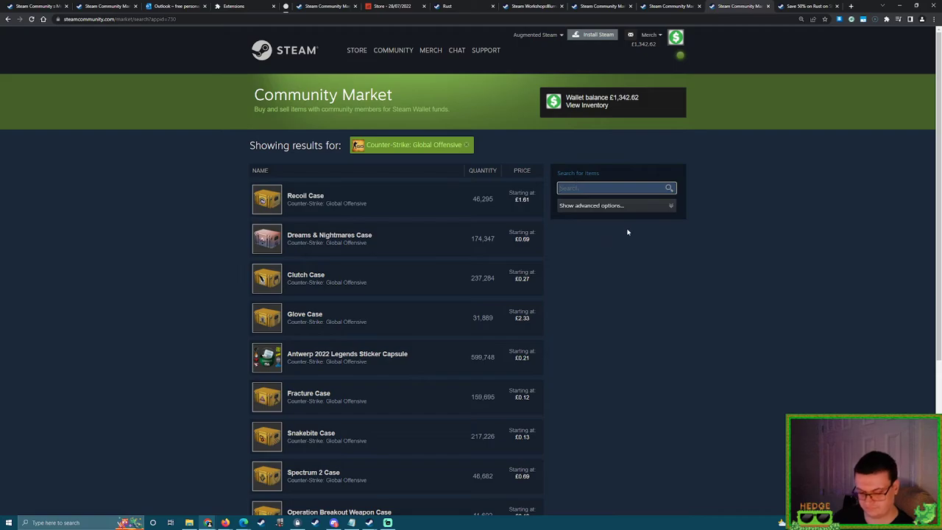
Search the market for 'sticker capsule' and browse the 19 CS:GO capsule results.
{"action": "type", "text": "saticker cpa"}
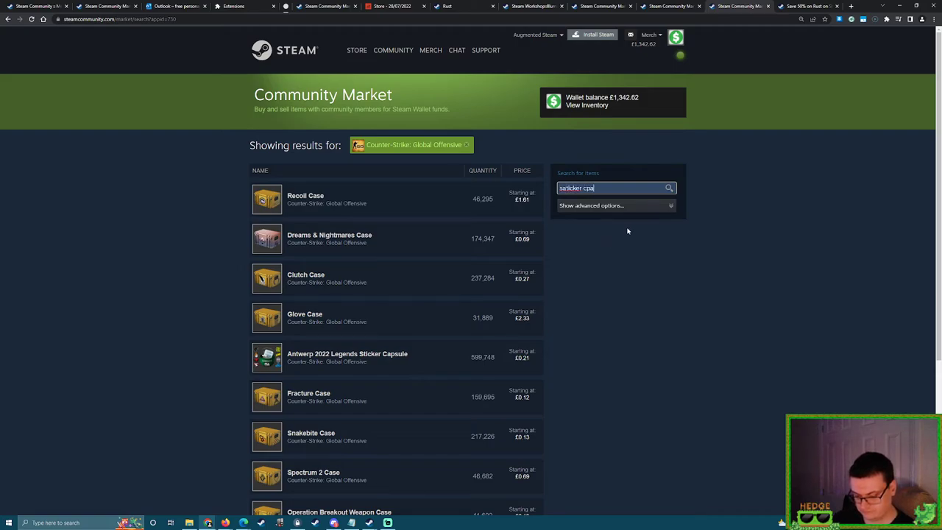
{"action": "key", "text": "Backspace"}
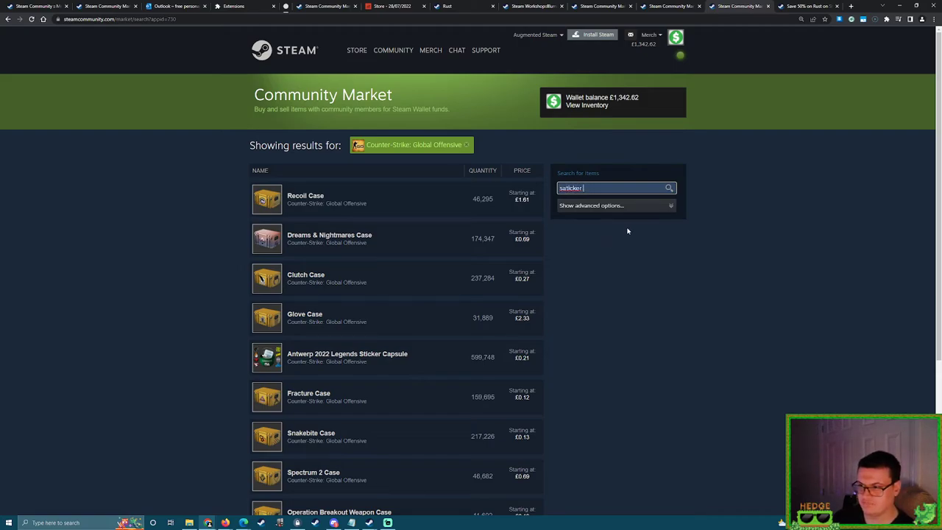
{"action": "type", "text": "sticker s"}
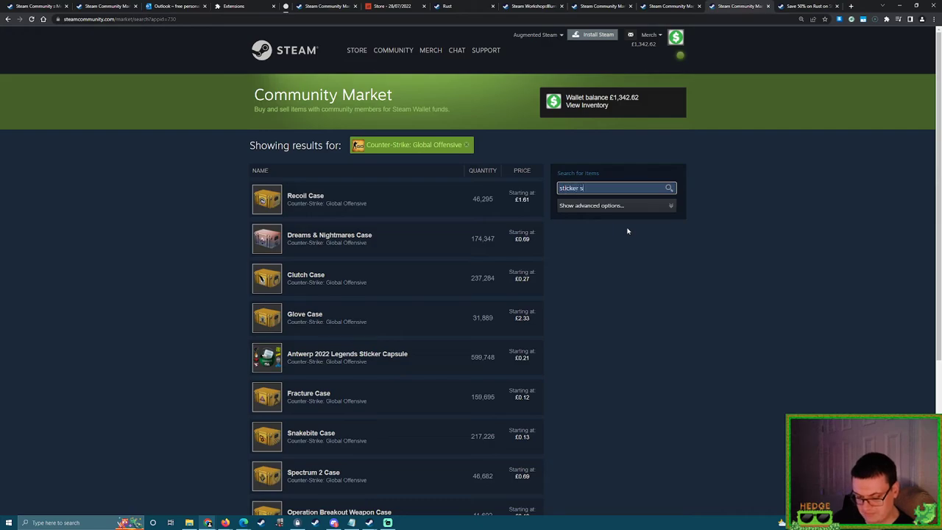
{"action": "type", "text": "pellin"}
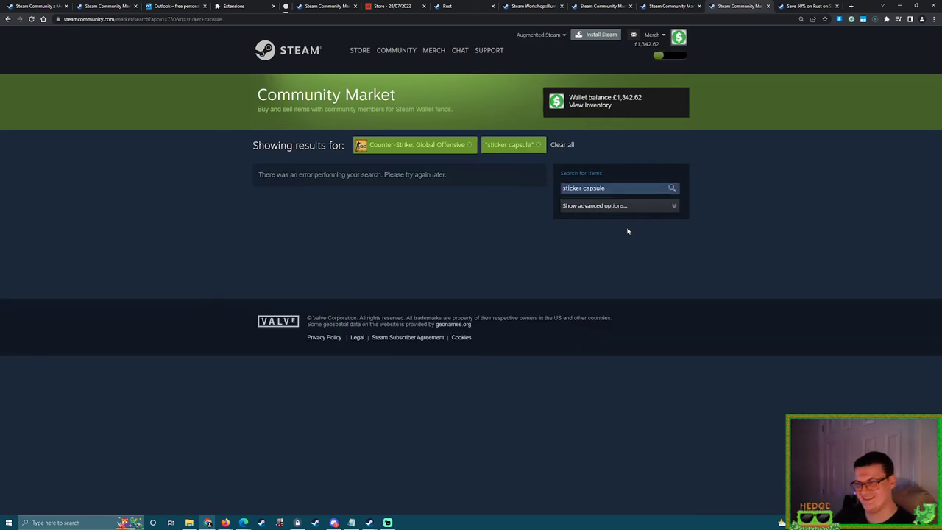
{"action": "left_click", "coordinate": [616, 189]}
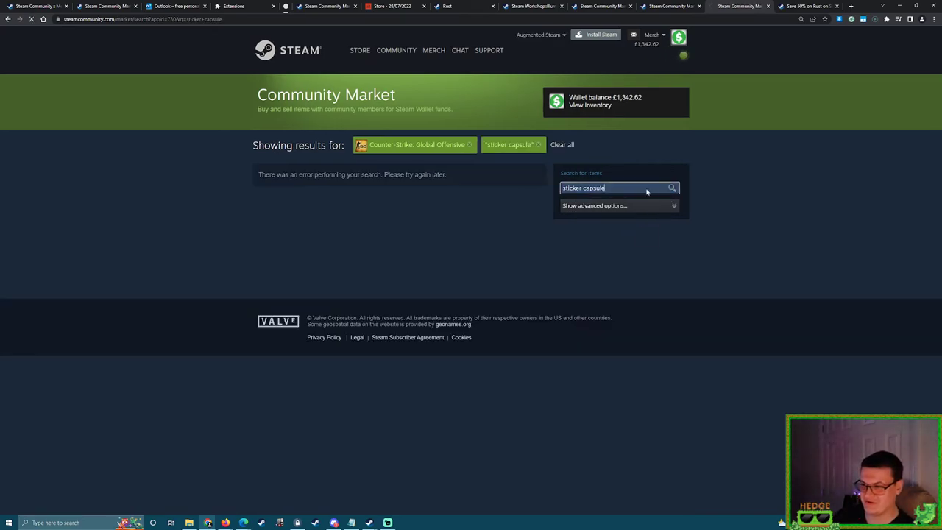
{"action": "left_click", "coordinate": [671, 188]}
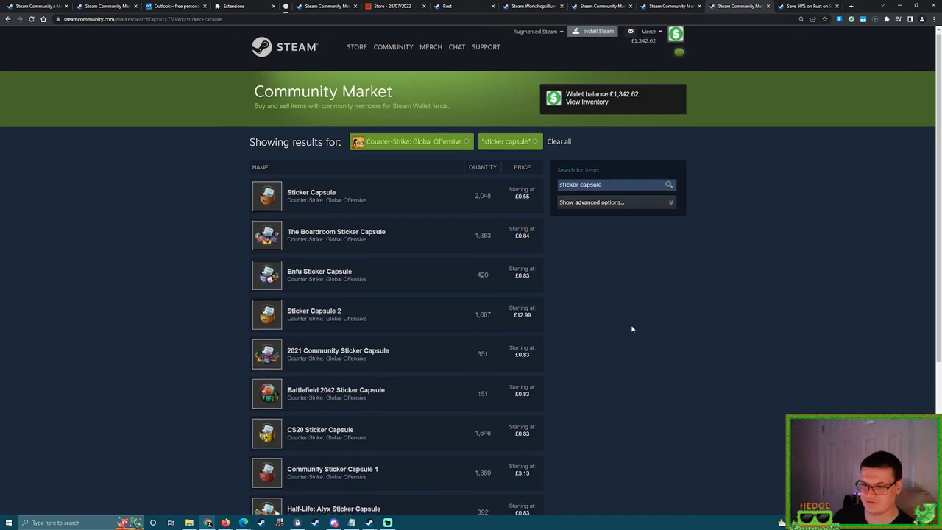
{"action": "scroll", "scroll_direction": "down", "scroll_amount": 3}
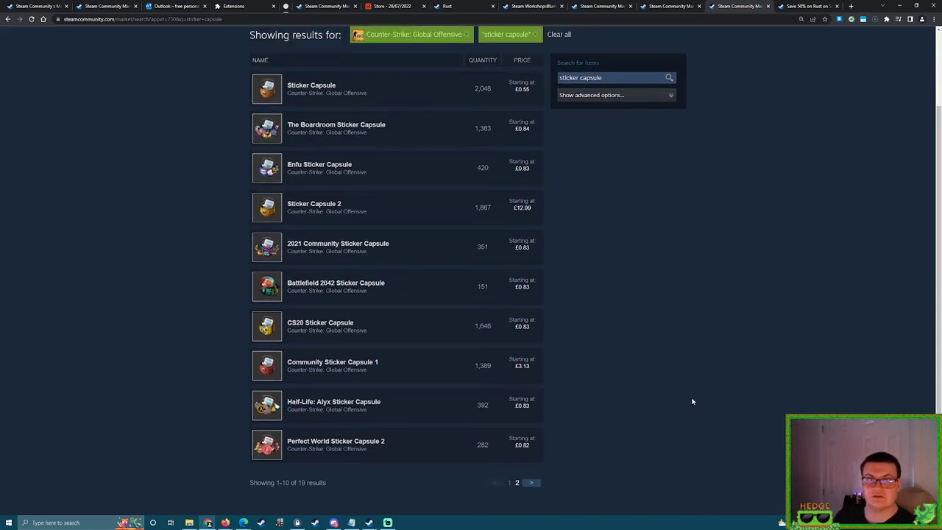
{"action": "mouse_move", "coordinate": [434, 125]}
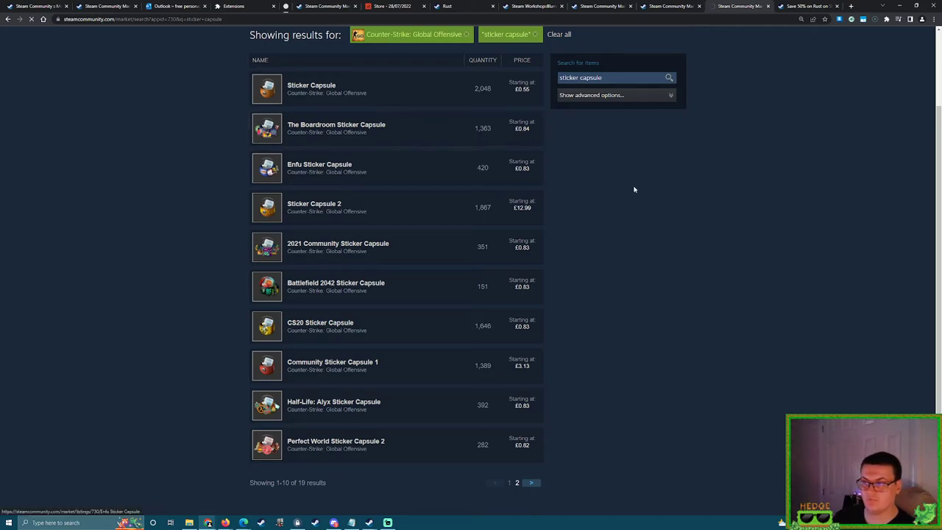
Switch back to the SCMM Rust store tracker.
{"action": "left_click", "coordinate": [335, 124]}
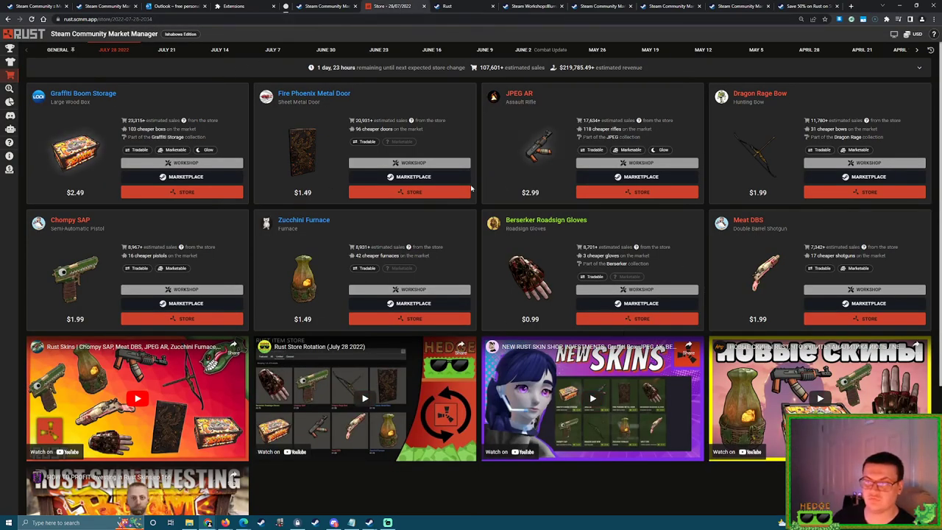
{"action": "mouse_move", "coordinate": [721, 483]}
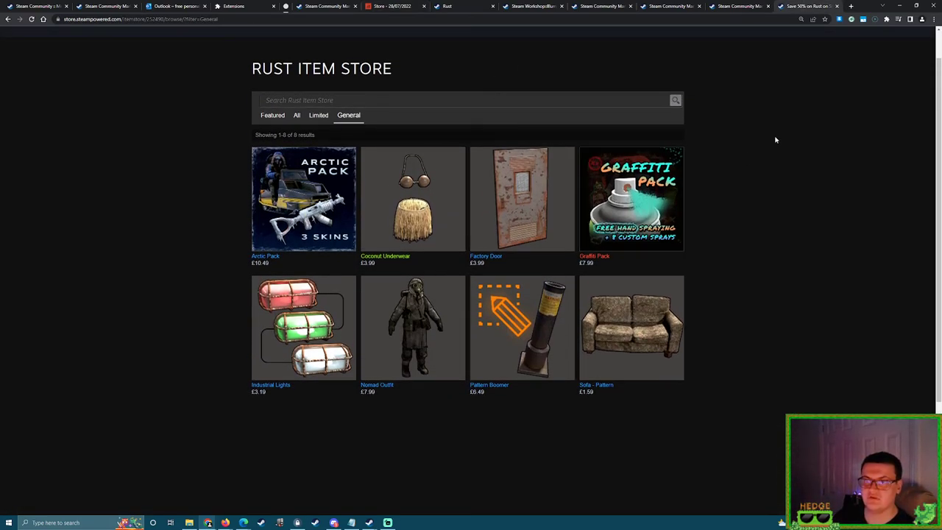
{"action": "mouse_move", "coordinate": [800, 229]}
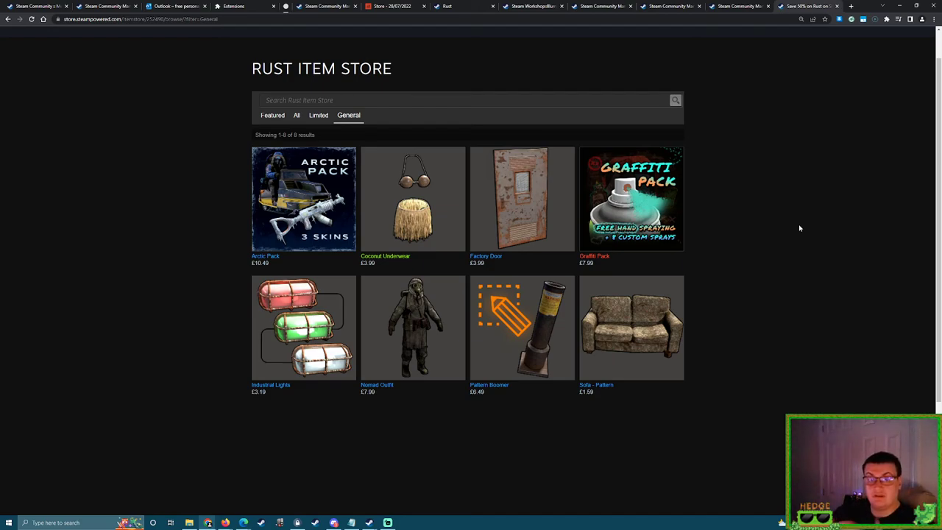
{"action": "mouse_move", "coordinate": [497, 59]}
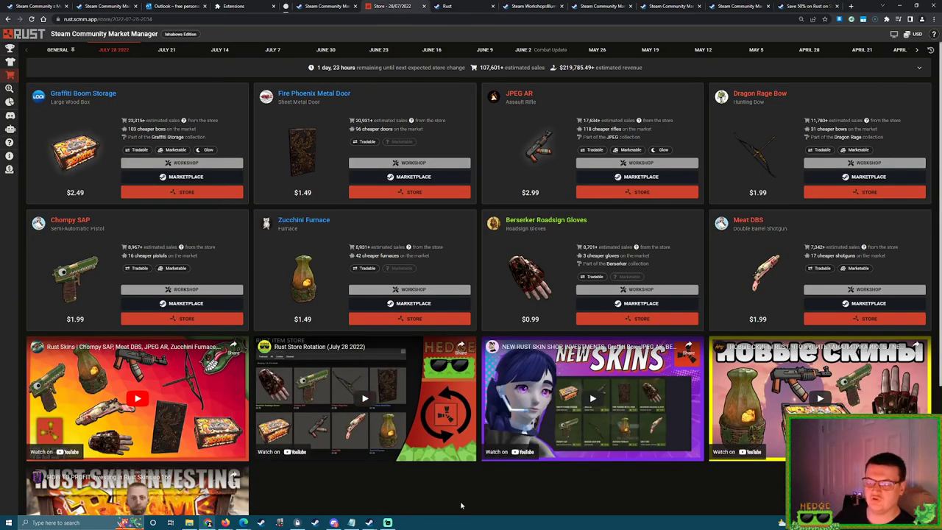
{"action": "mouse_move", "coordinate": [439, 506]}
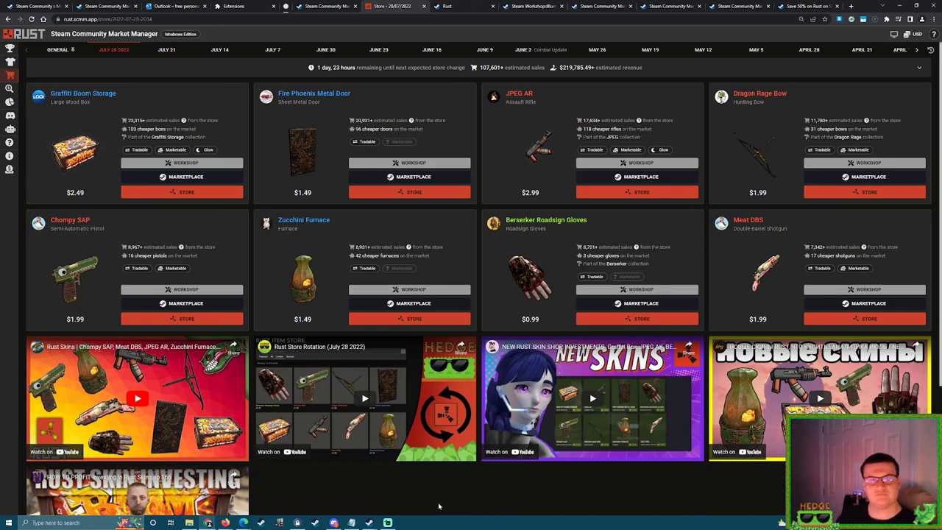
{"action": "mouse_move", "coordinate": [444, 508]}
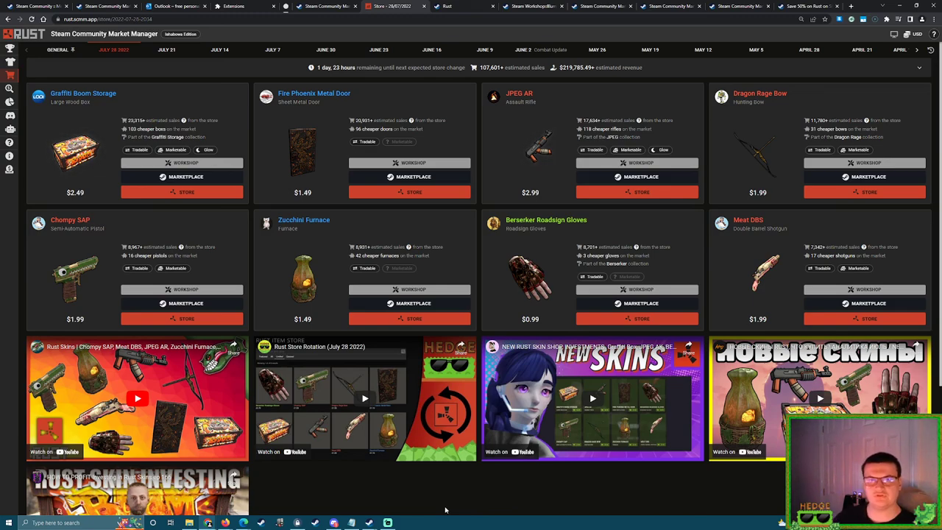